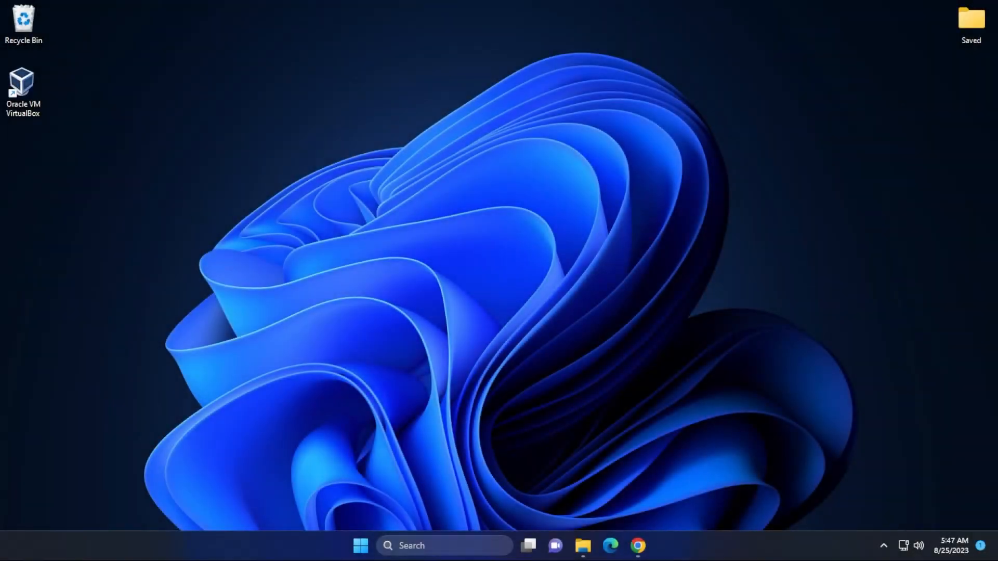
Step: Launch Google Chrome from the taskbar to reach the Kali Linux download page
click(637, 546)
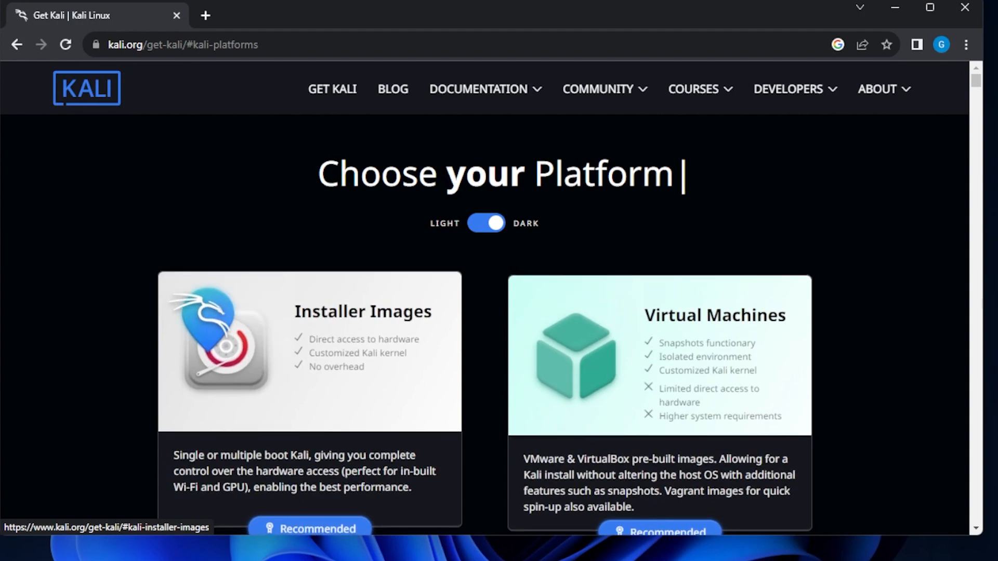
Step: Download the 64-bit Kali Linux 2023.3 installer image and close Chrome
click(308, 352)
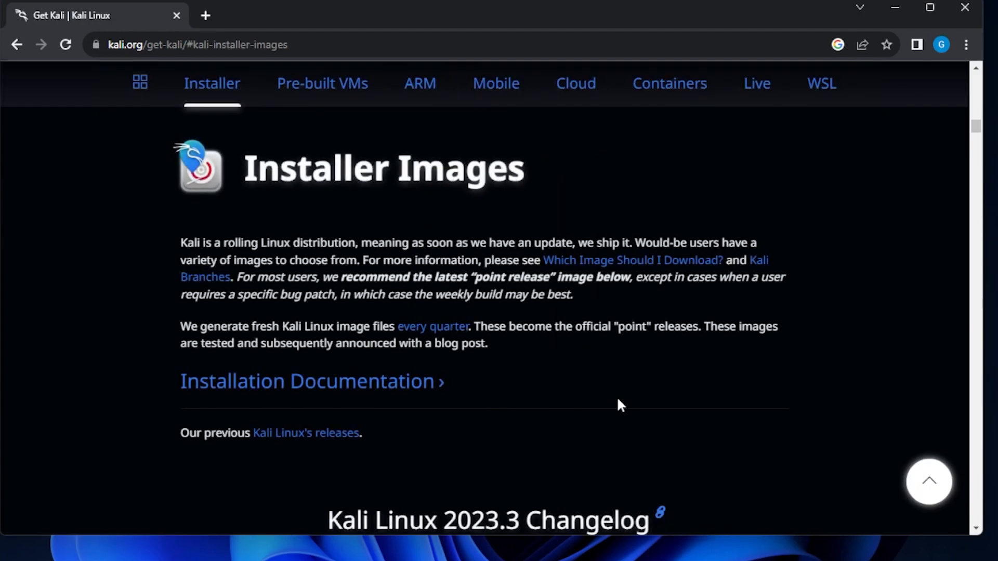
scroll(down, 3)
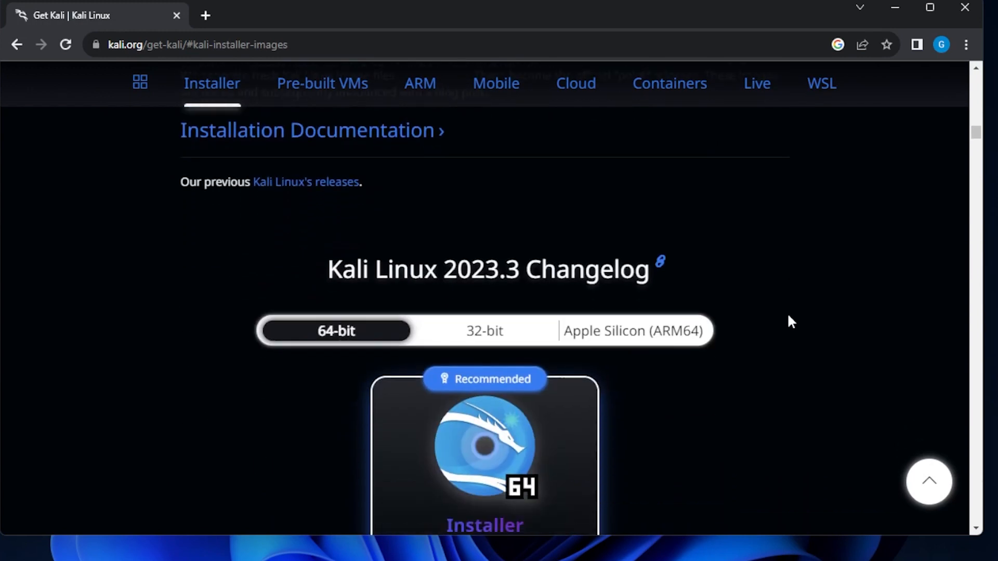
scroll(down, 3)
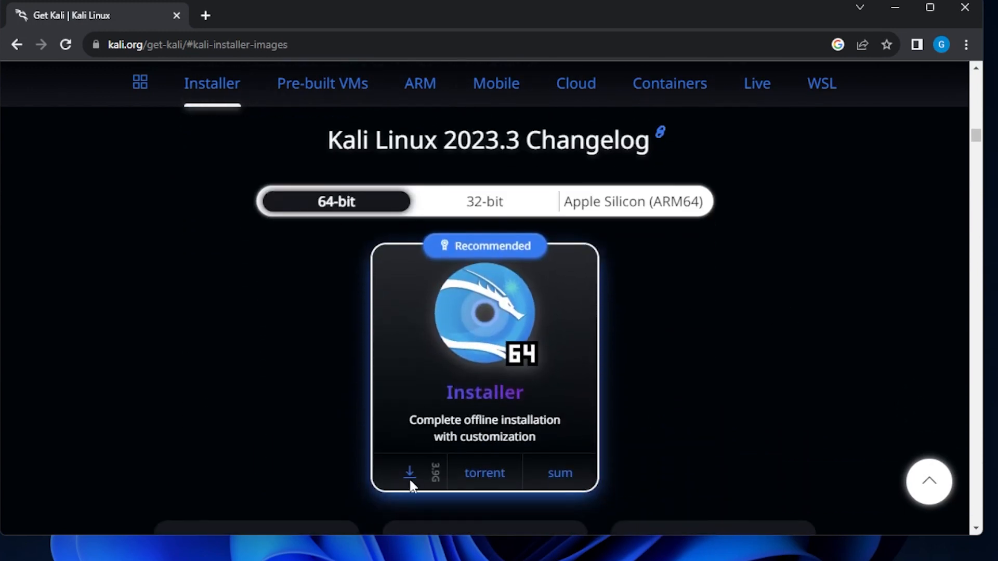
click(409, 473)
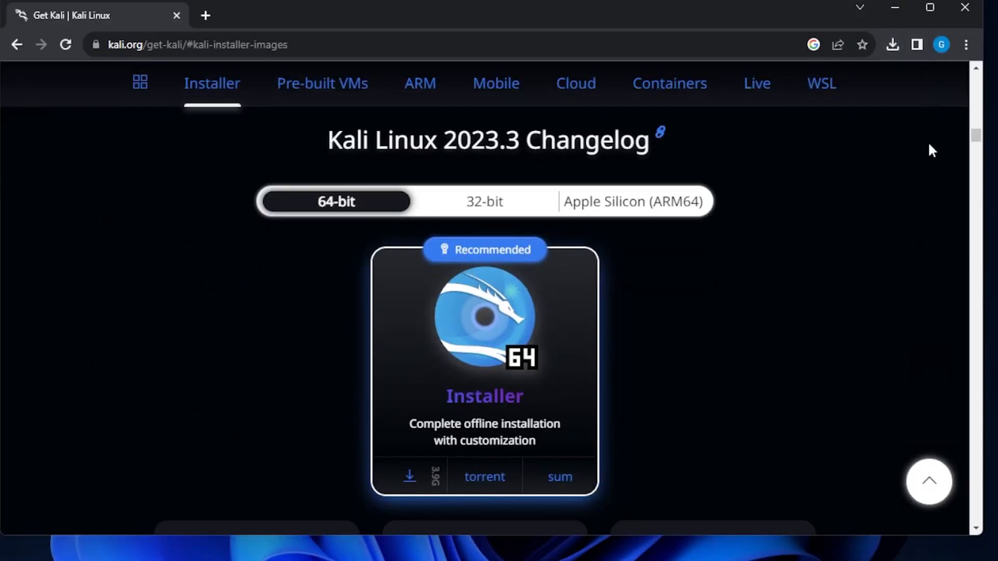
click(894, 8)
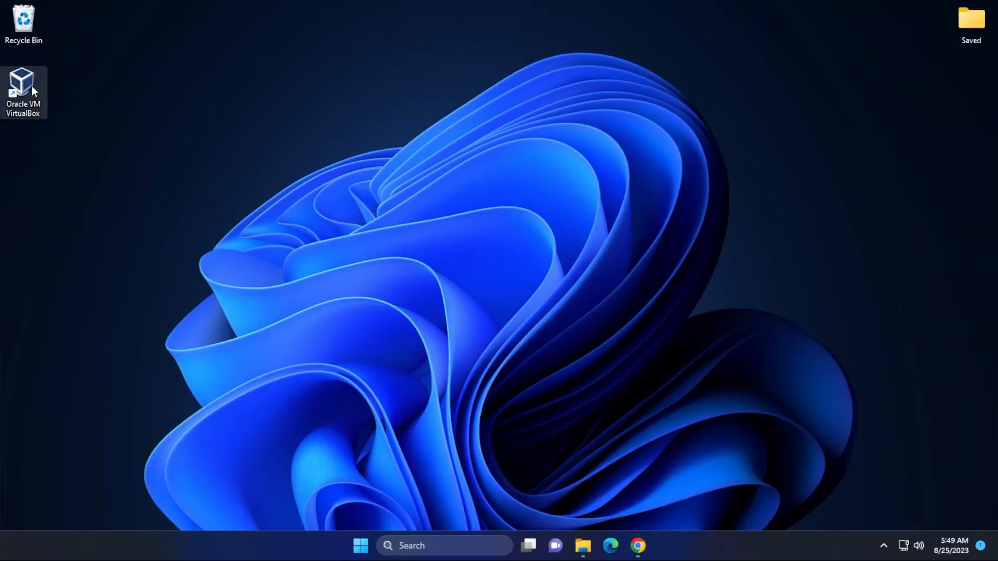
Step: Launch VirtualBox and start the Create Virtual Machine wizard
double_click(23, 83)
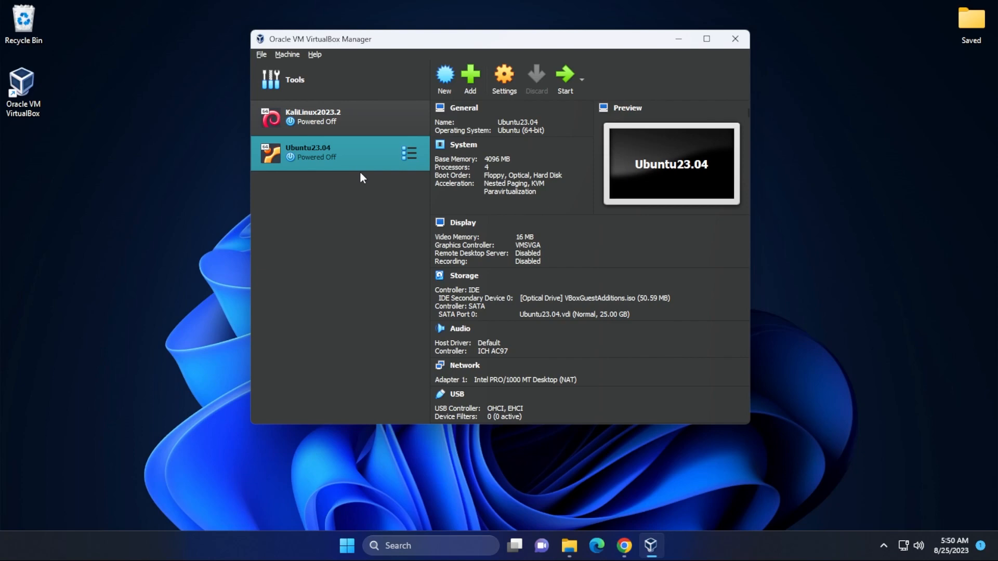
mouse_move(352, 185)
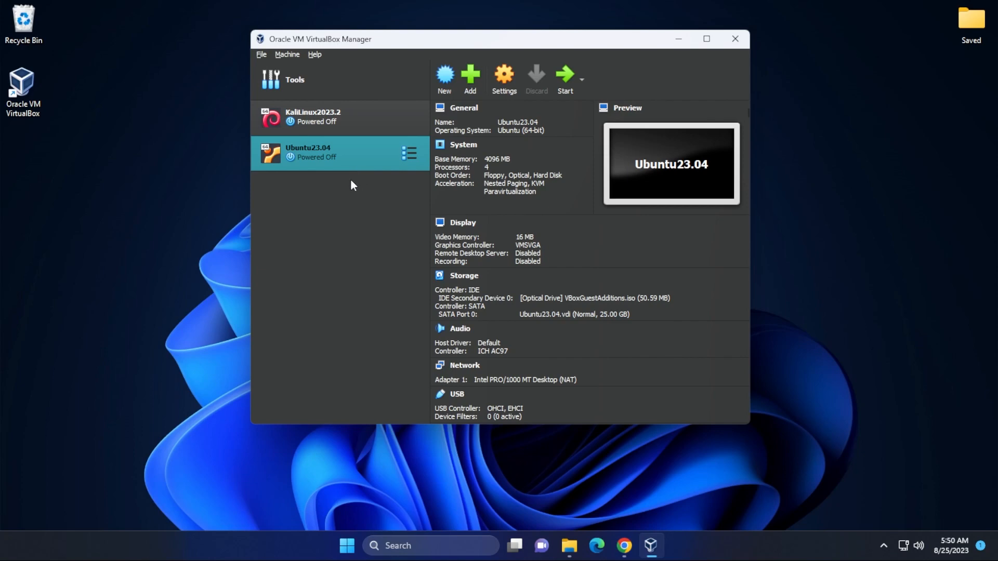
click(444, 76)
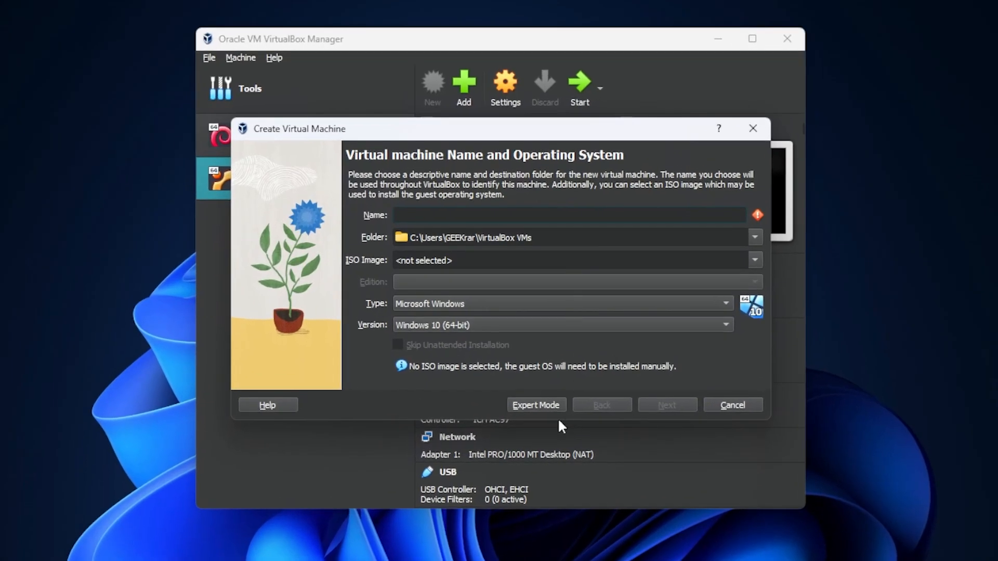
Step: In Expert Mode, name the machine KaliLinux2023.3 and attach the kali-linux-2023.3-installer-amd64 ISO
click(536, 404)
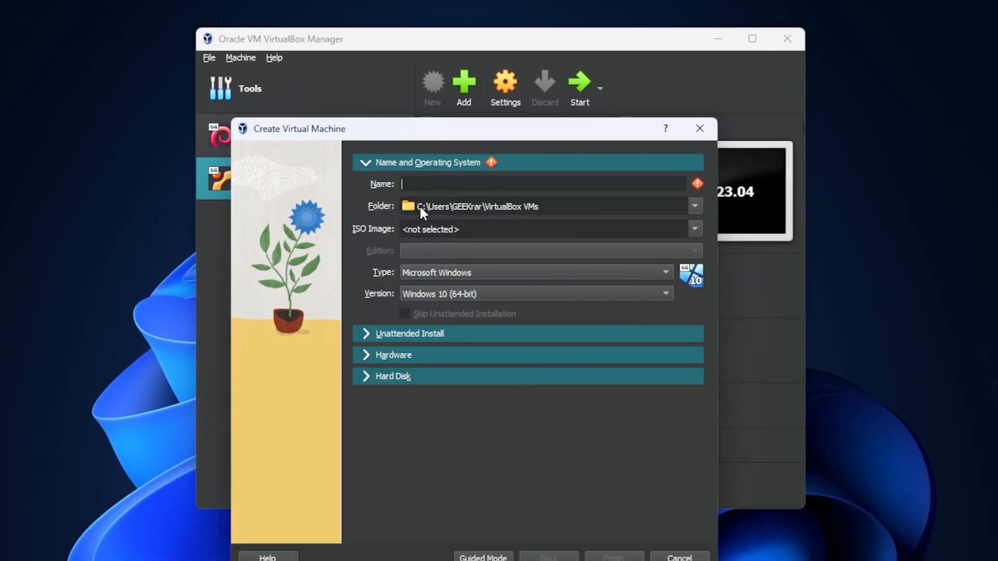
mouse_move(614, 227)
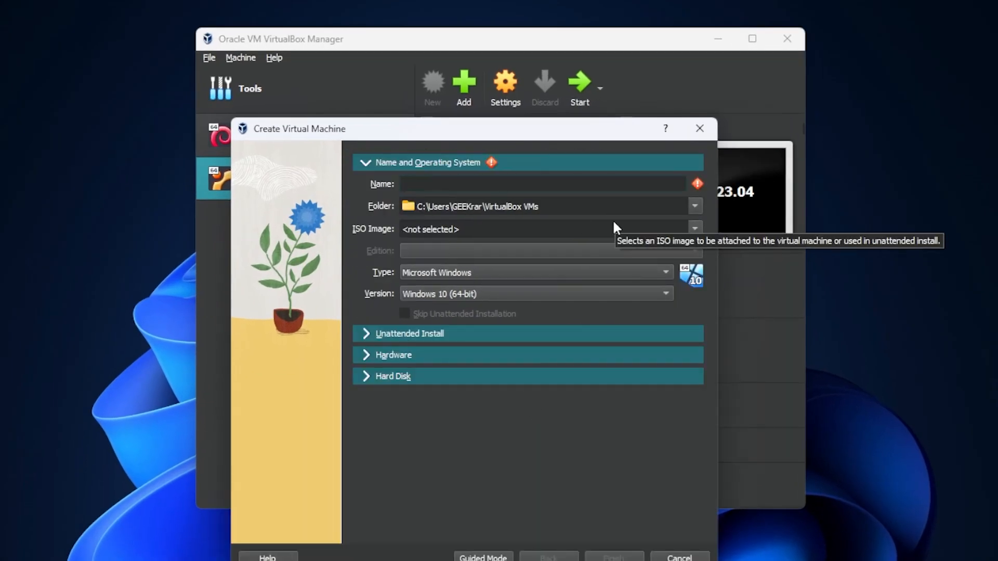
text(KaliLinux2023.3)
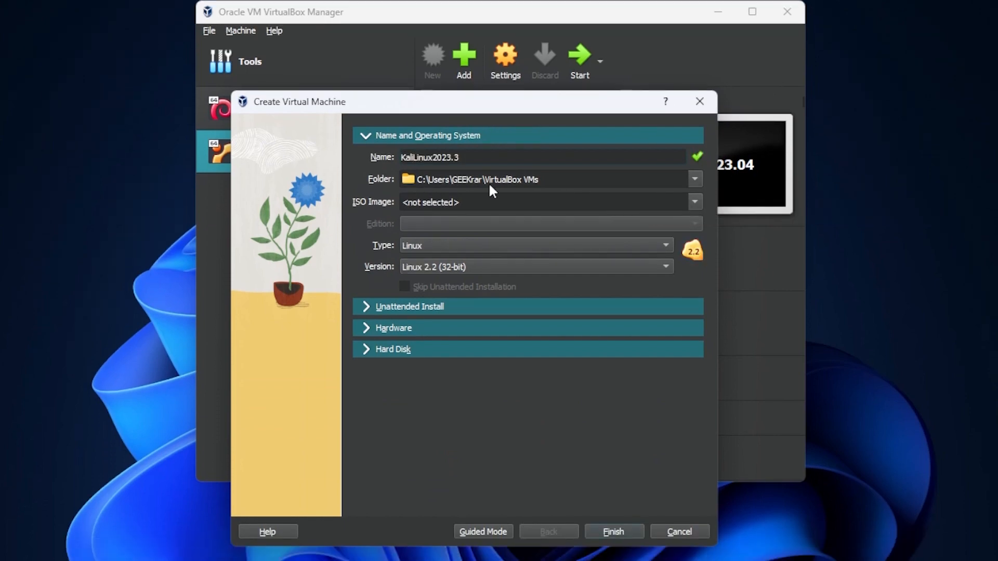
mouse_move(506, 218)
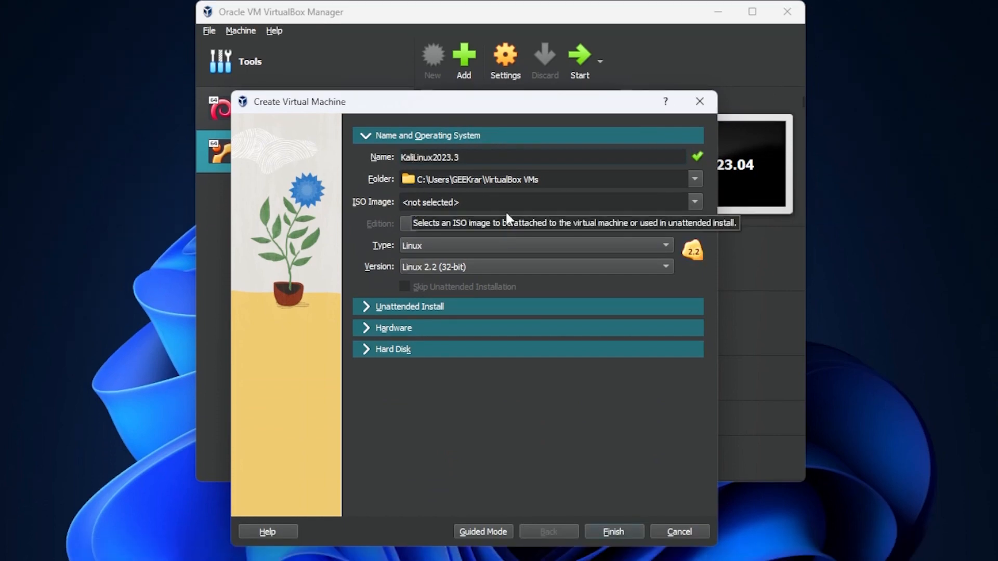
click(694, 202)
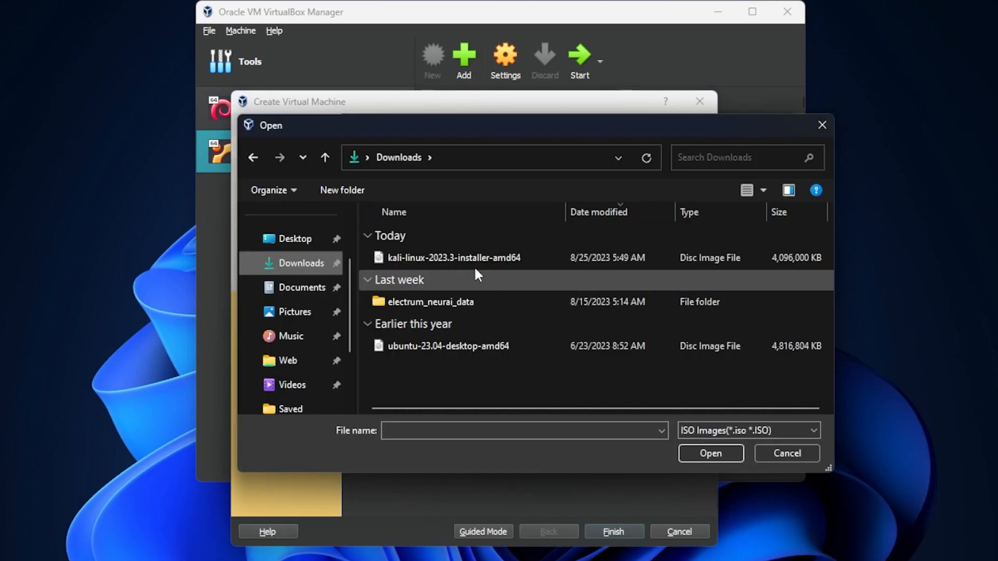
click(454, 258)
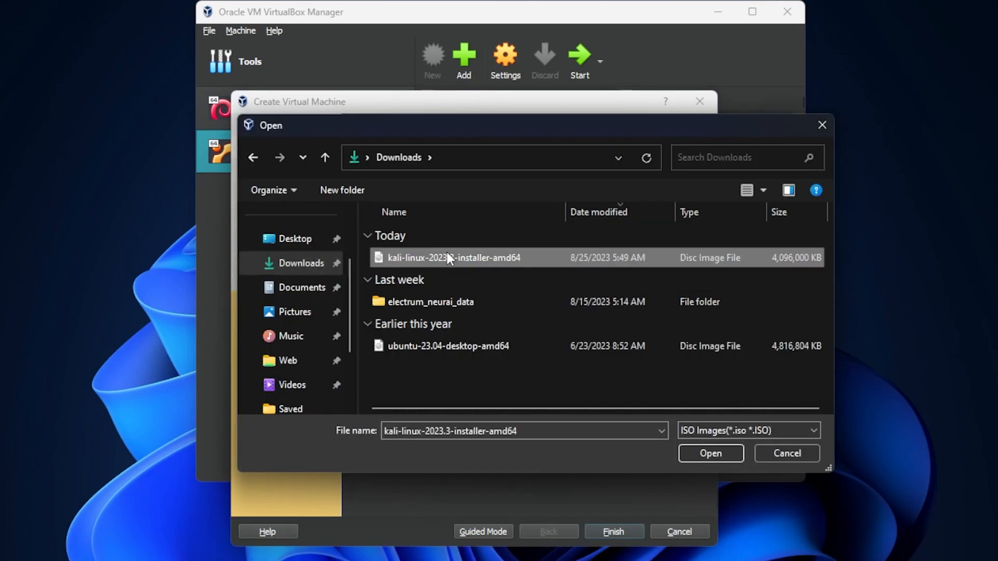
click(710, 453)
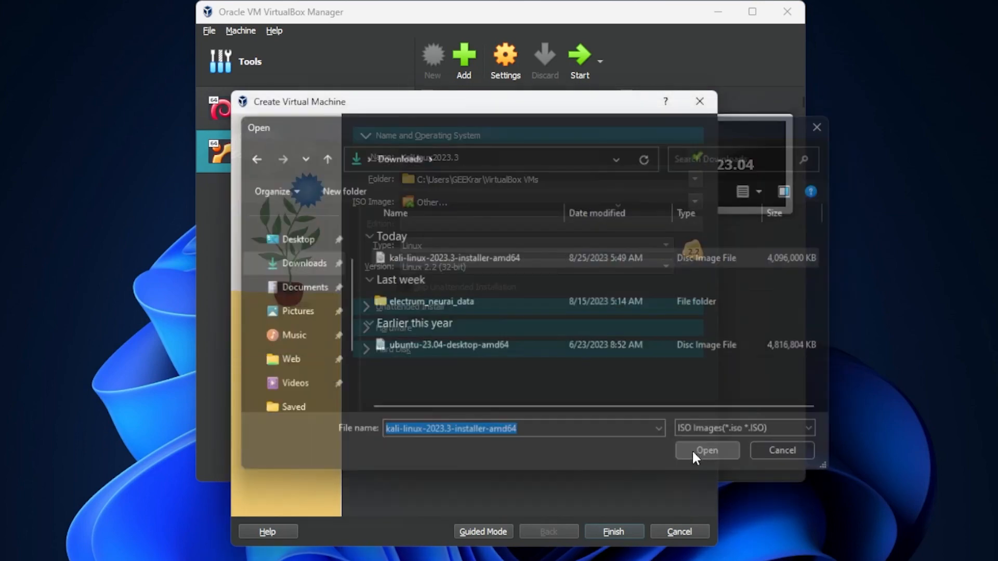
click(706, 450)
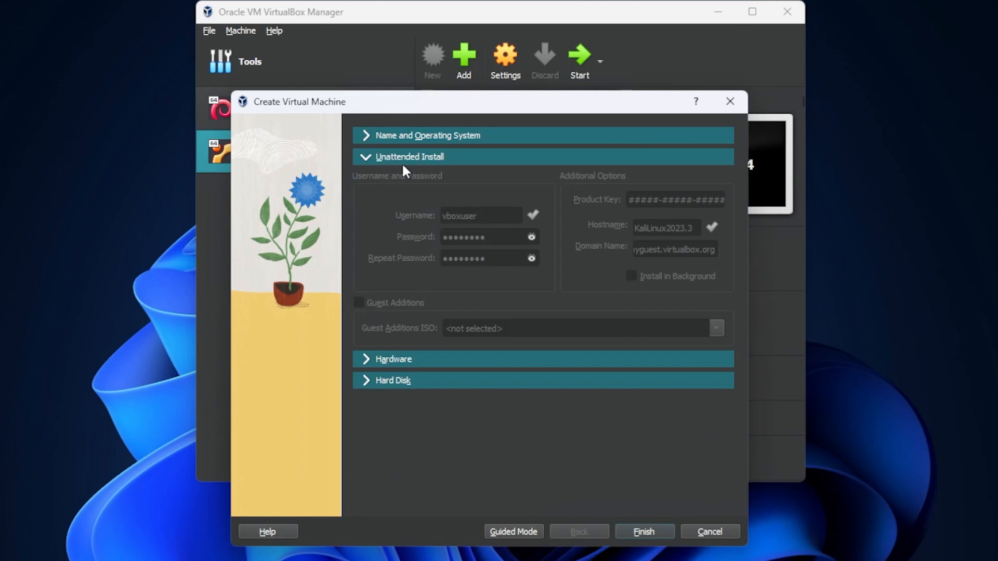
mouse_move(465, 322)
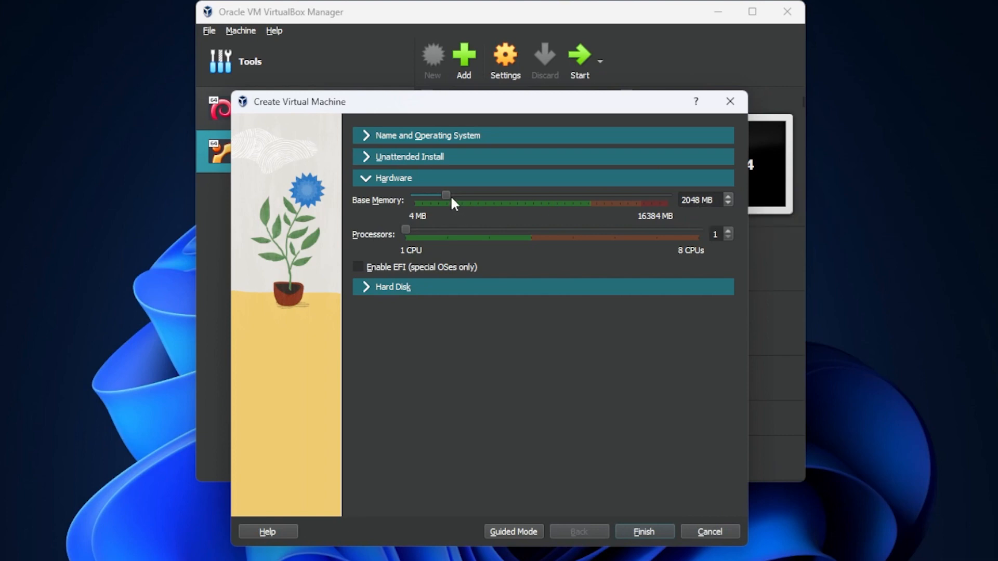
Step: Give the machine 4096 MB memory, 4 CPUs and a new 25 GB disk, then finish creation
drag(445, 196, 478, 195)
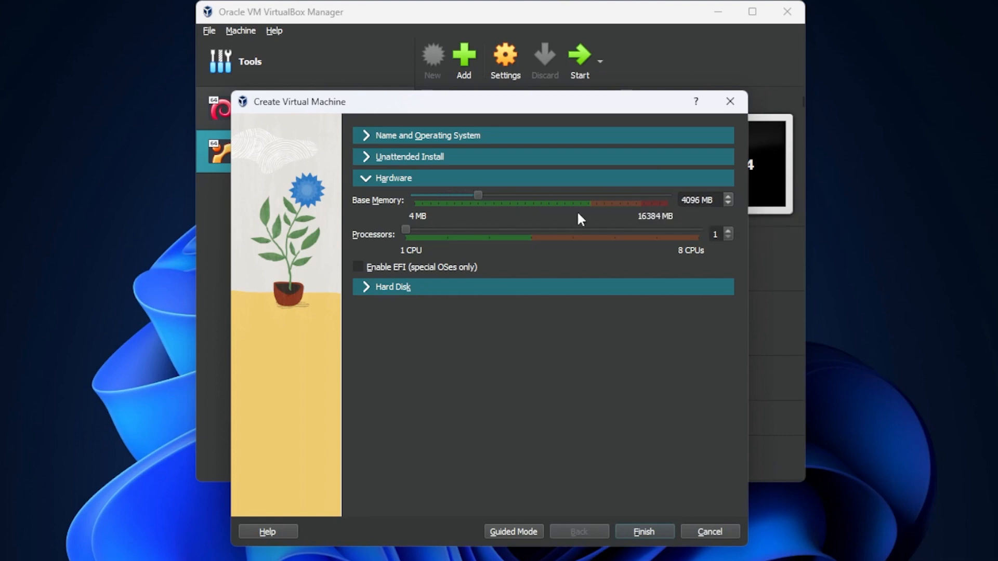
mouse_move(419, 249)
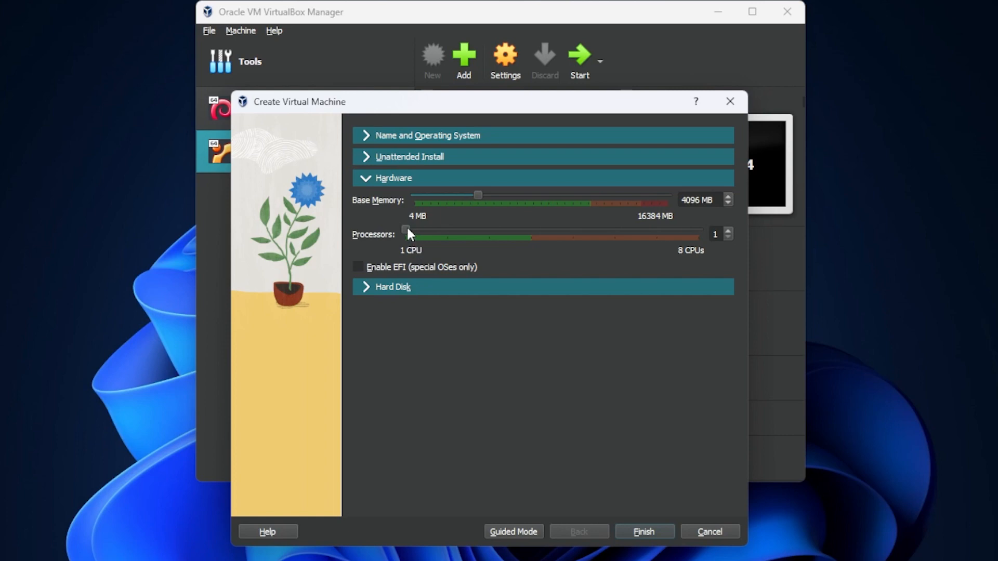
drag(407, 234, 531, 233)
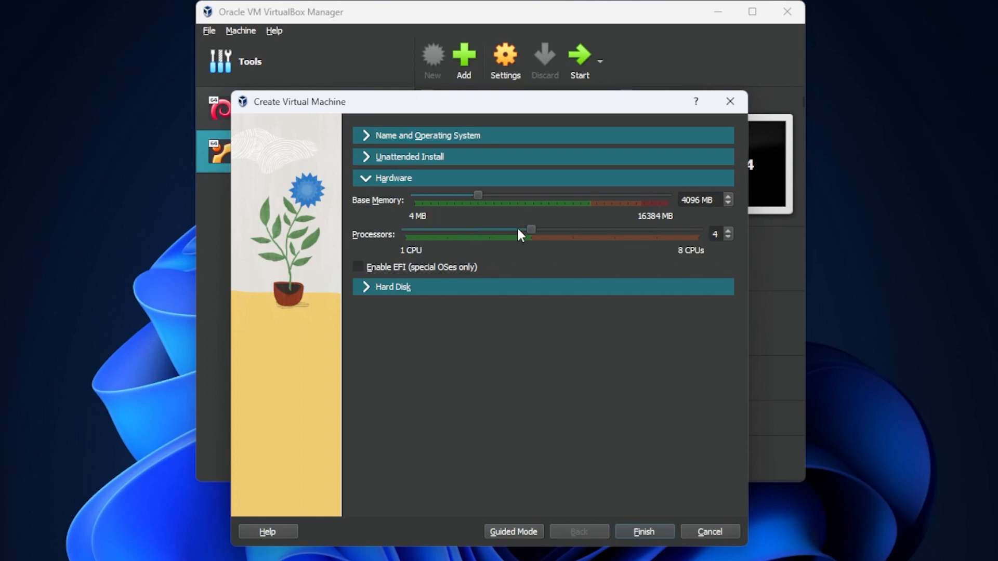
click(392, 287)
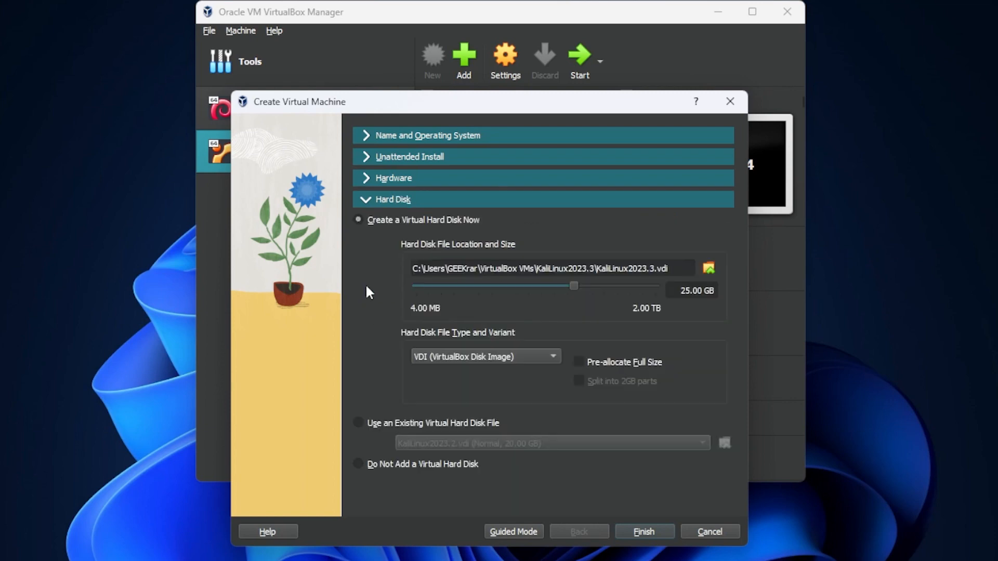
mouse_move(683, 305)
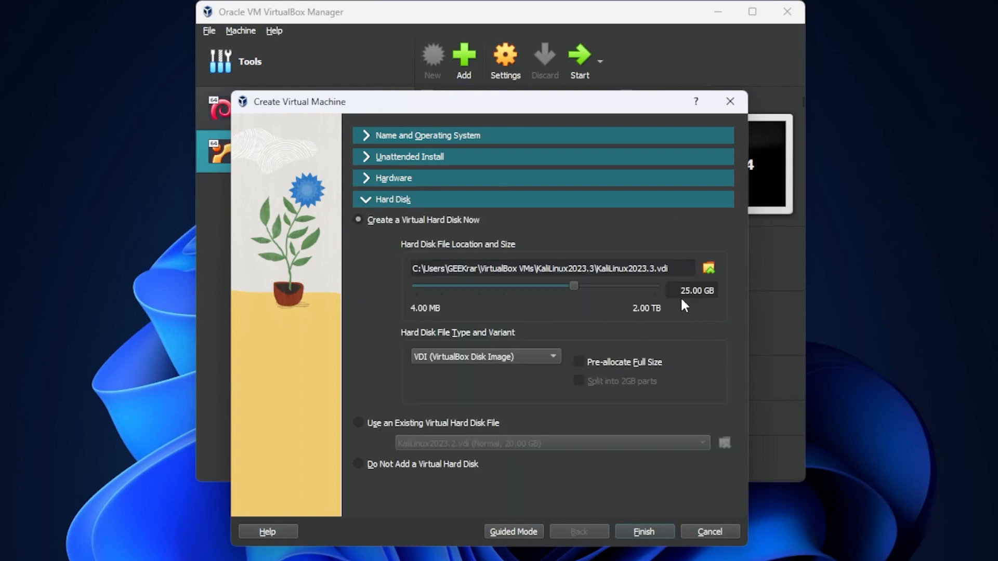
mouse_move(665, 309)
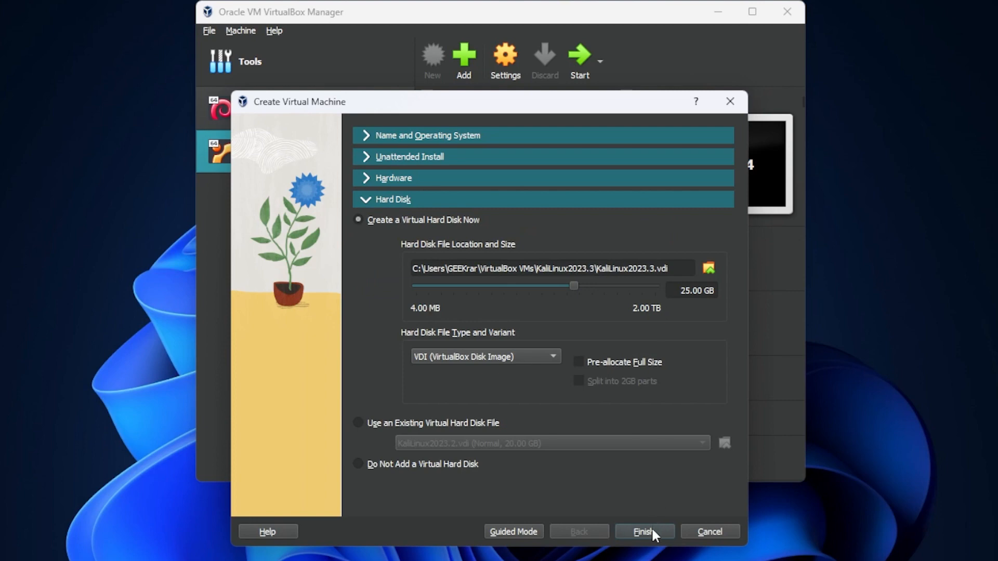
click(644, 531)
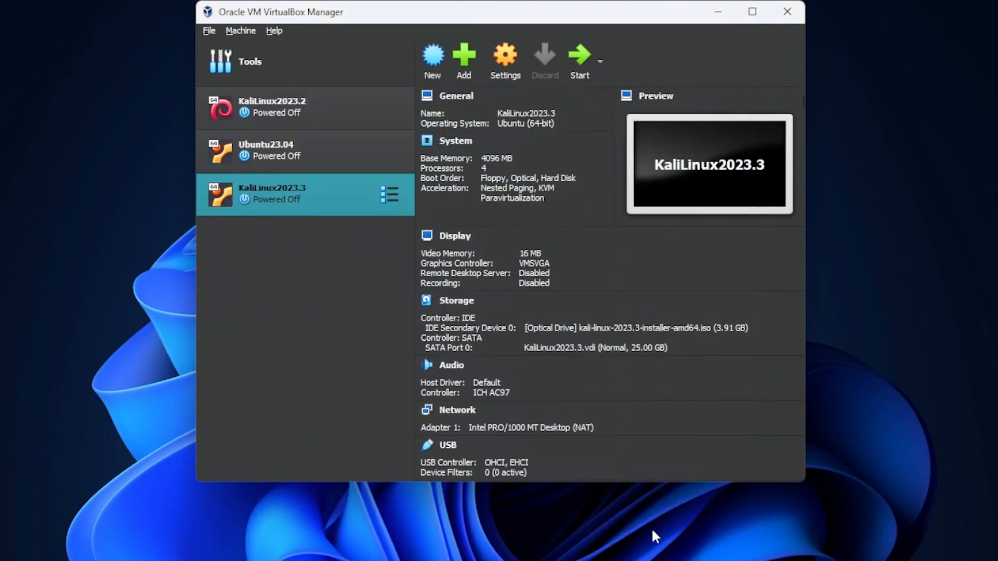
mouse_move(360, 236)
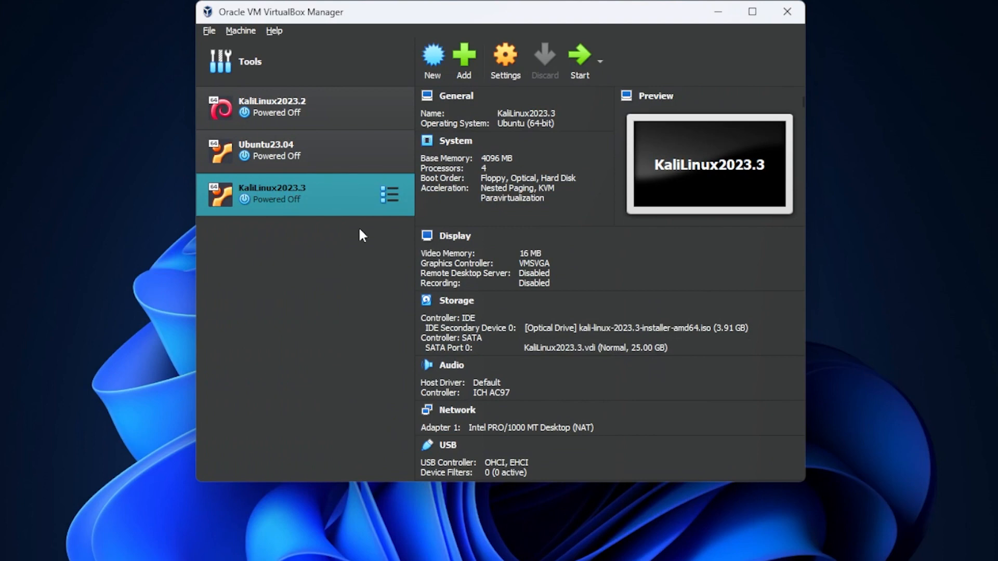
mouse_move(268, 211)
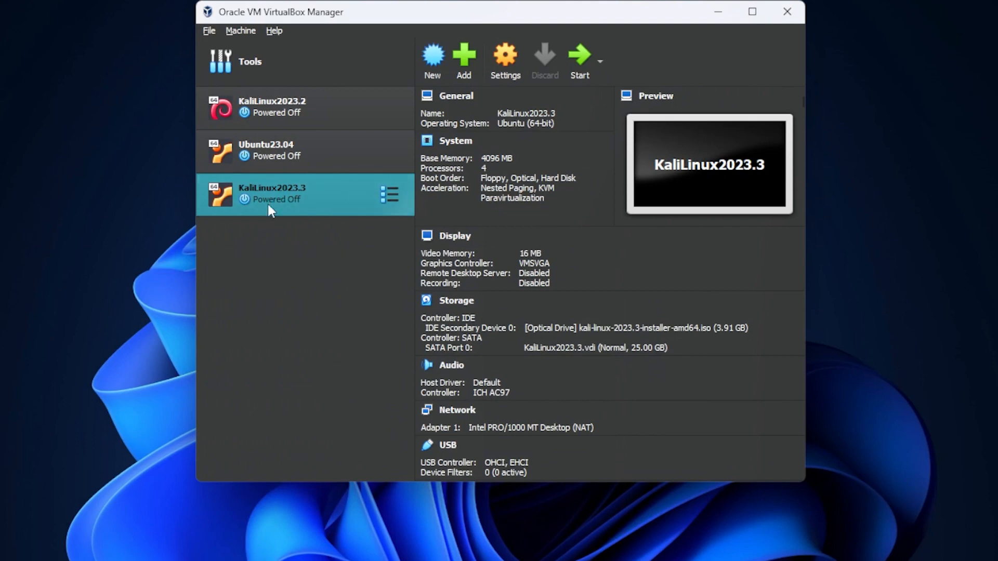
mouse_move(304, 211)
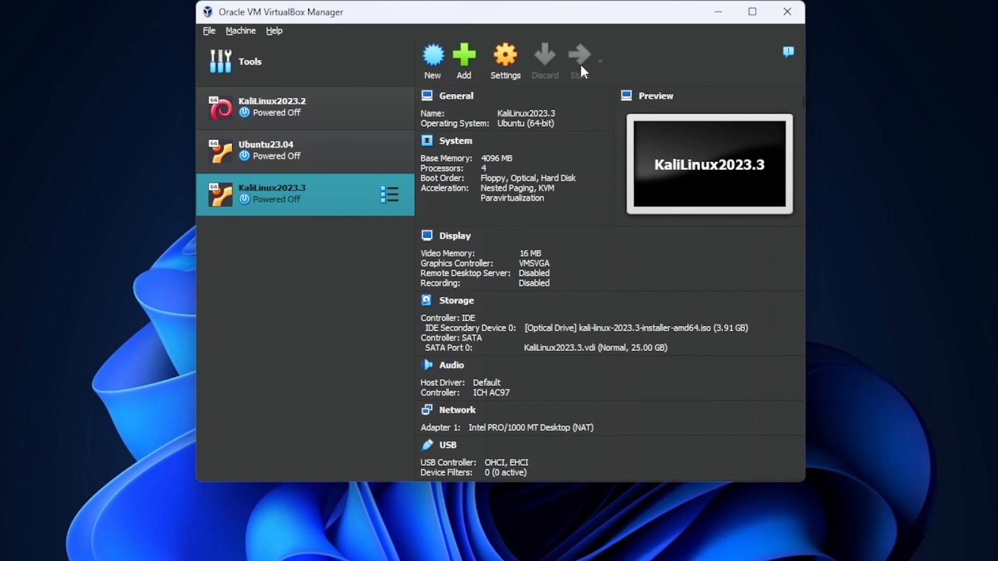
Step: Start the KaliLinux2023.3 virtual machine into the Kali installer
click(579, 57)
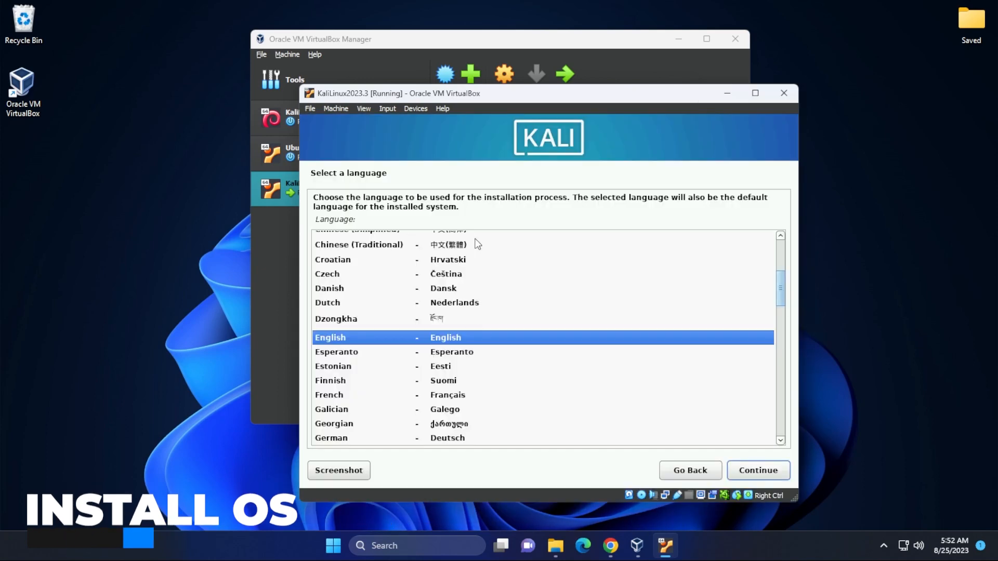
mouse_move(541, 345)
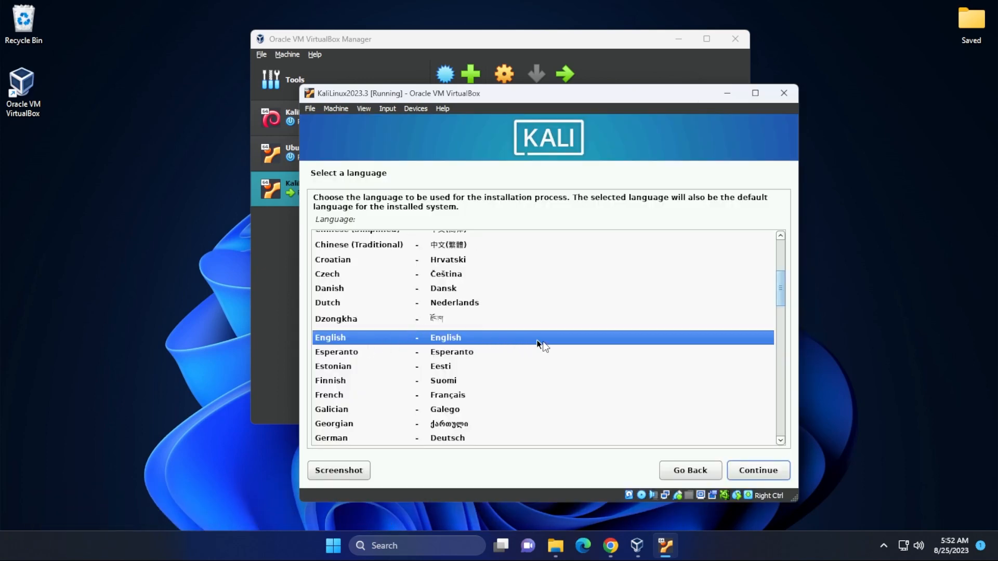
Step: Accept English, United States, American English keyboard, hostname kali and a blank domain
click(757, 470)
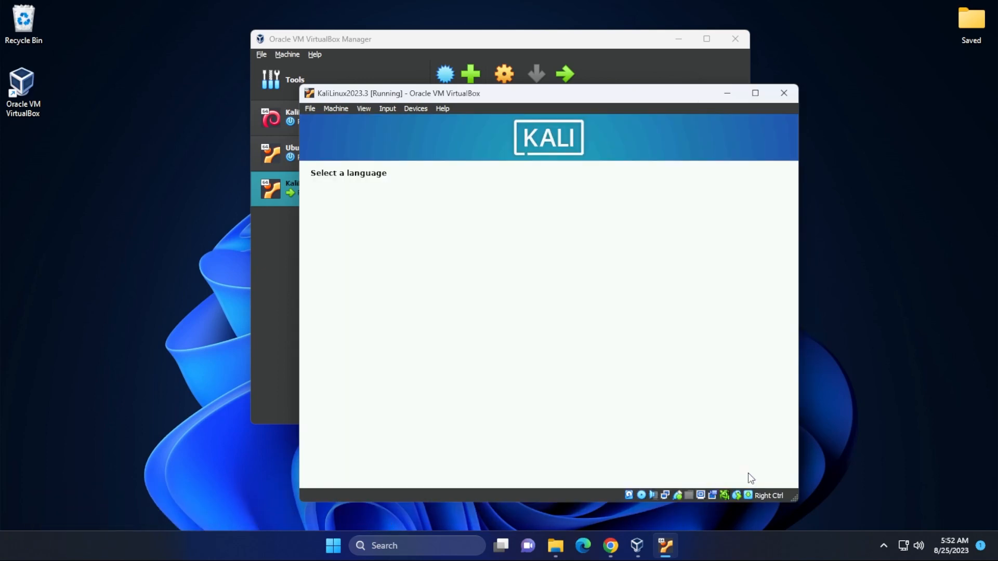
click(757, 469)
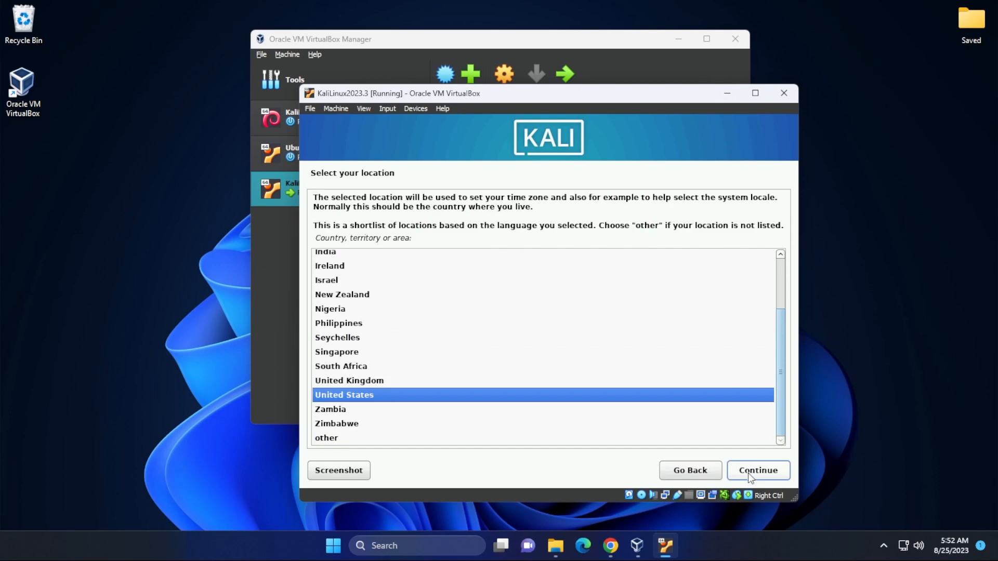
click(757, 469)
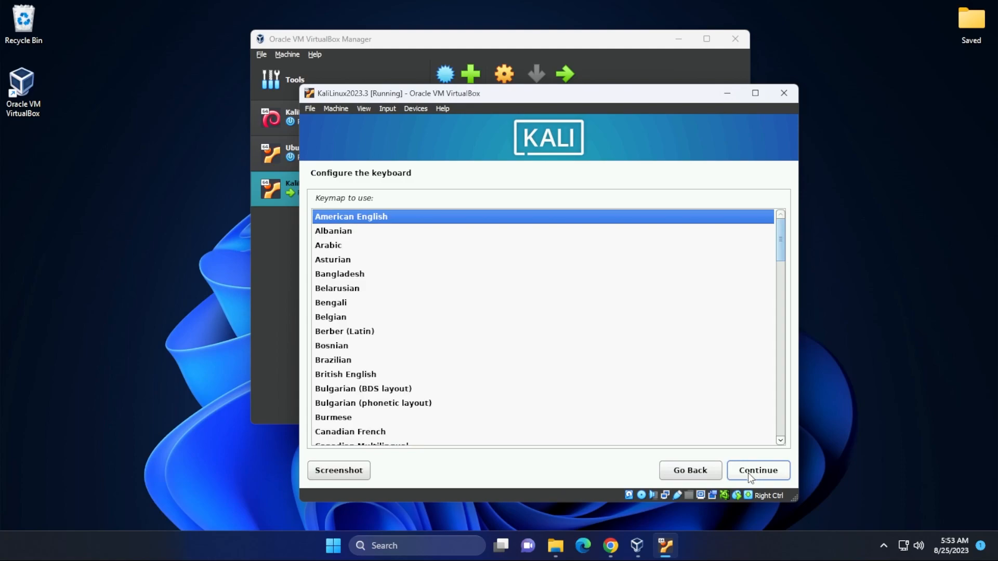
click(758, 470)
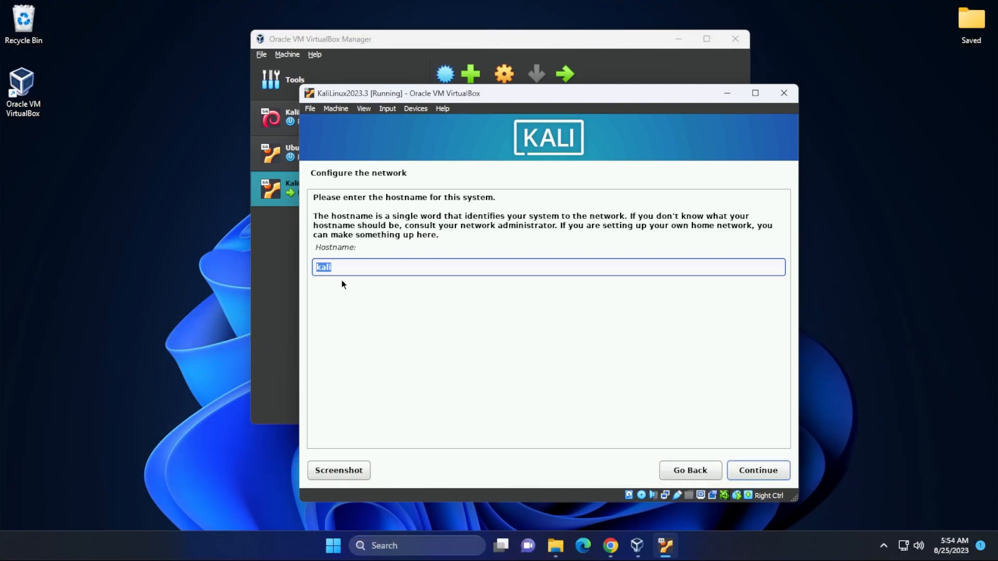
click(756, 470)
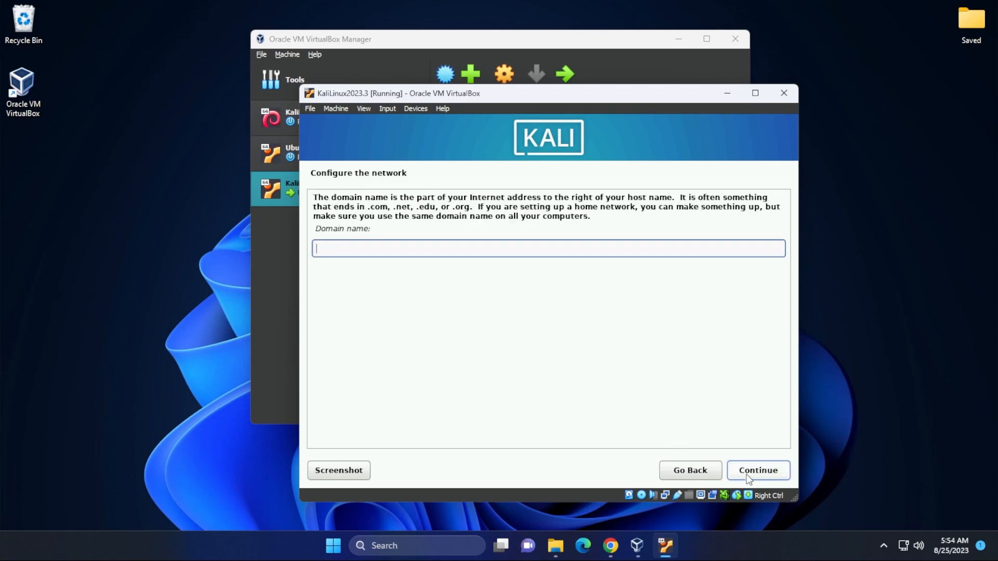
click(758, 469)
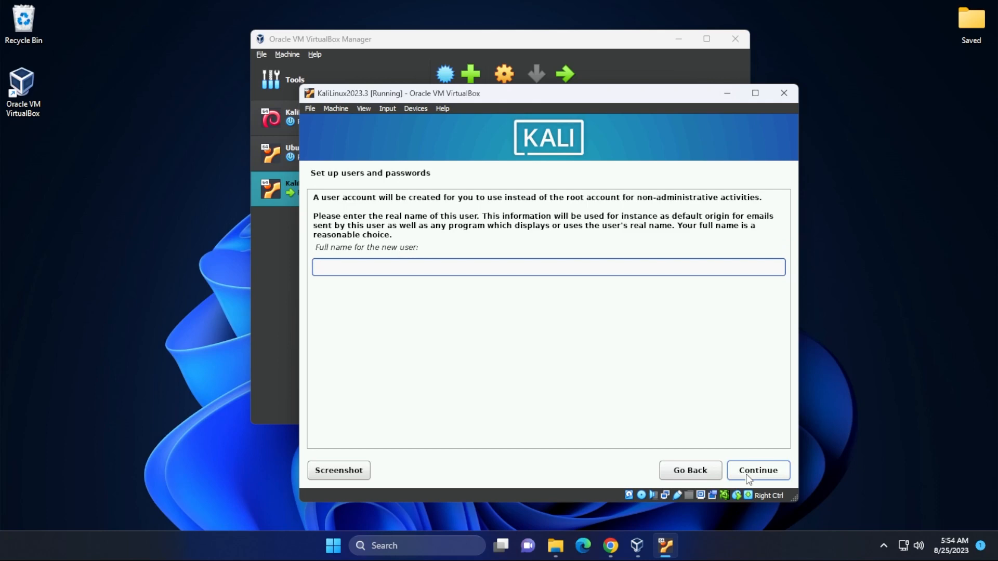
Step: Create user GEEKrar with its password and accept Eastern as the time zone
text(GEEK)
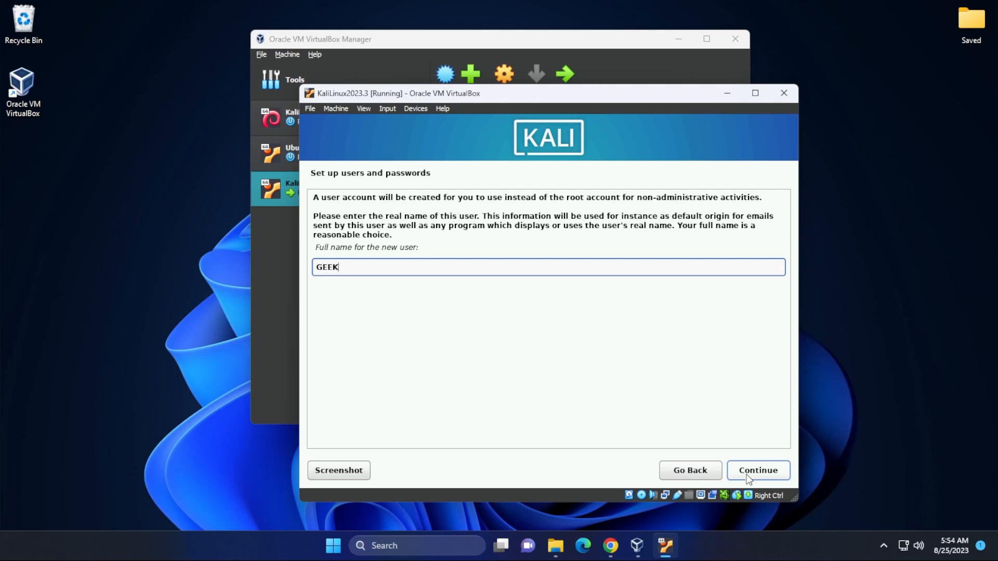
text(rar)
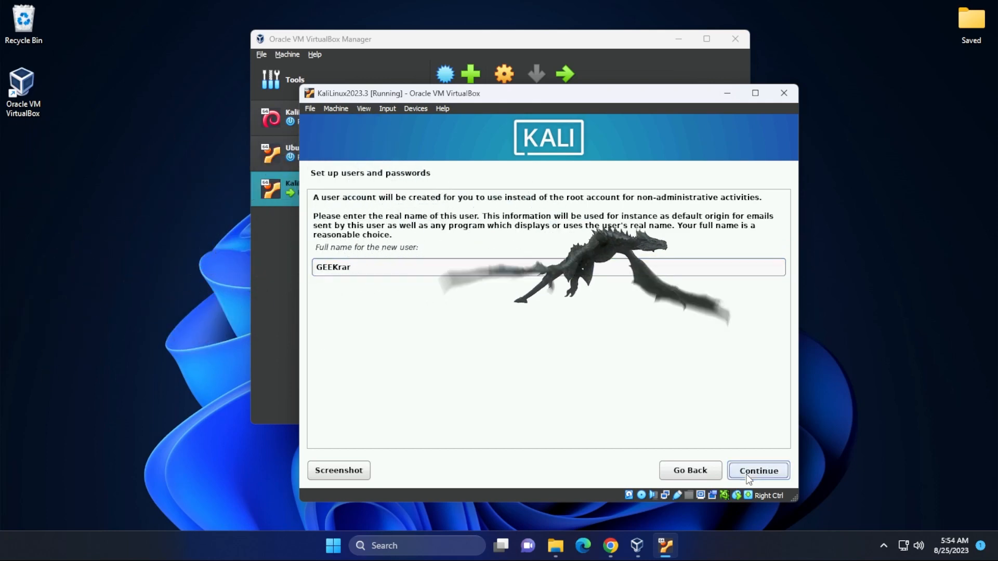
click(758, 470)
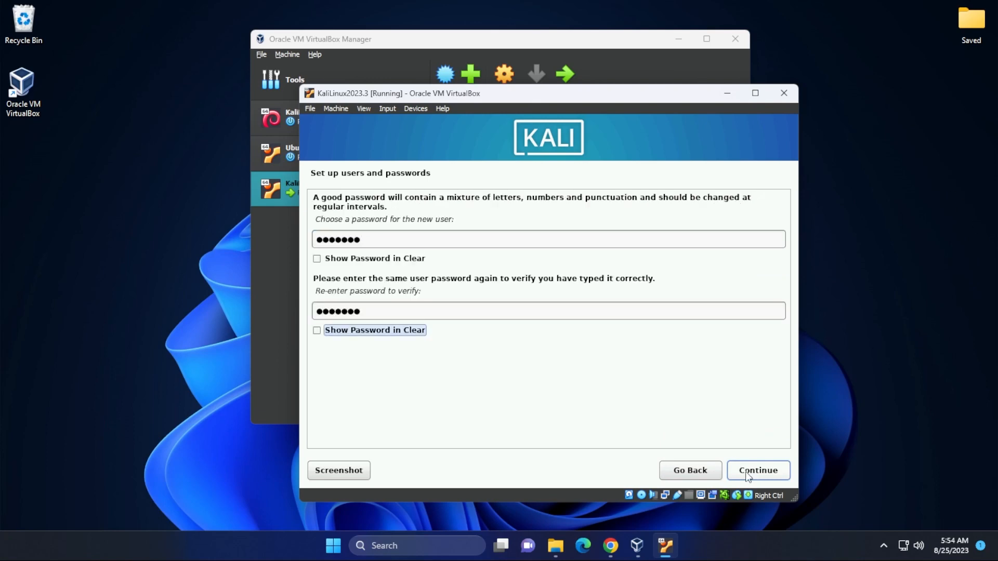
click(758, 469)
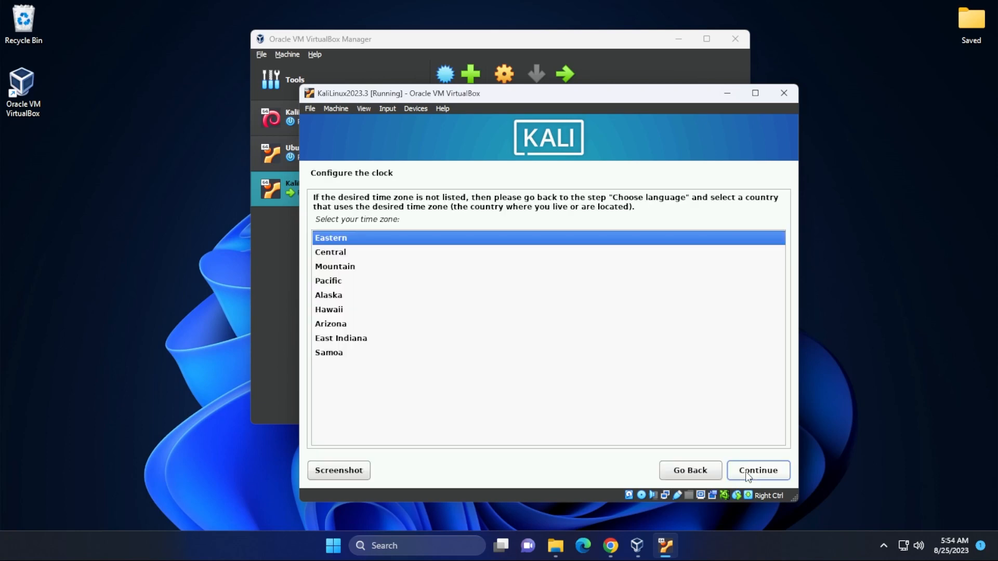
click(758, 470)
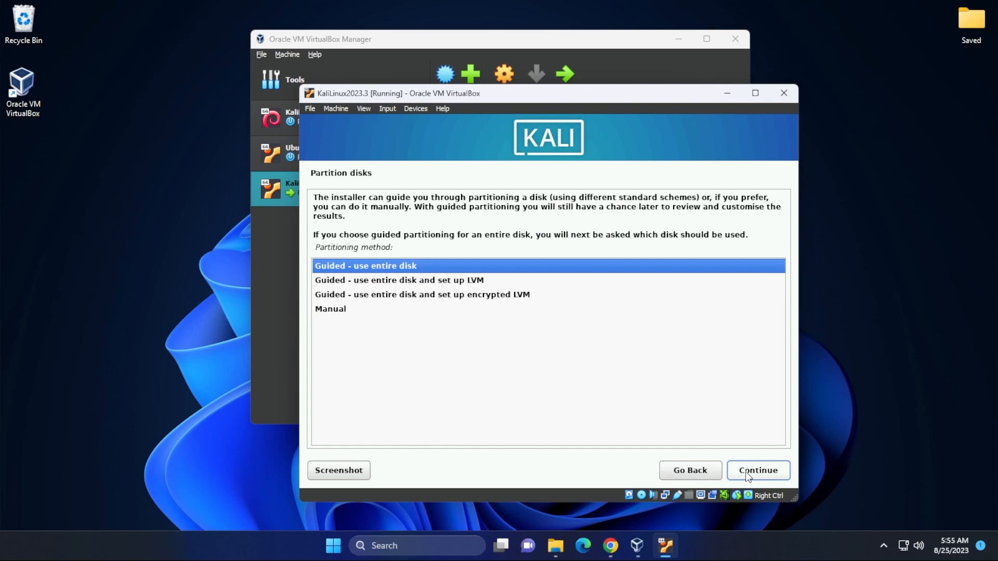
Step: Guided-partition the entire 26.8 GB VBOX HARDDISK into one partition and write the changes
click(757, 470)
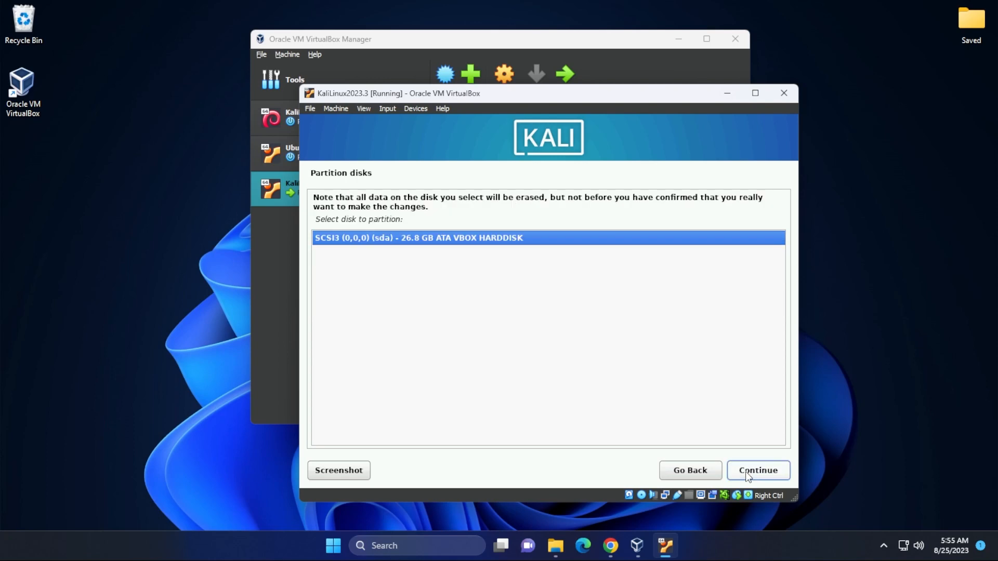
click(757, 470)
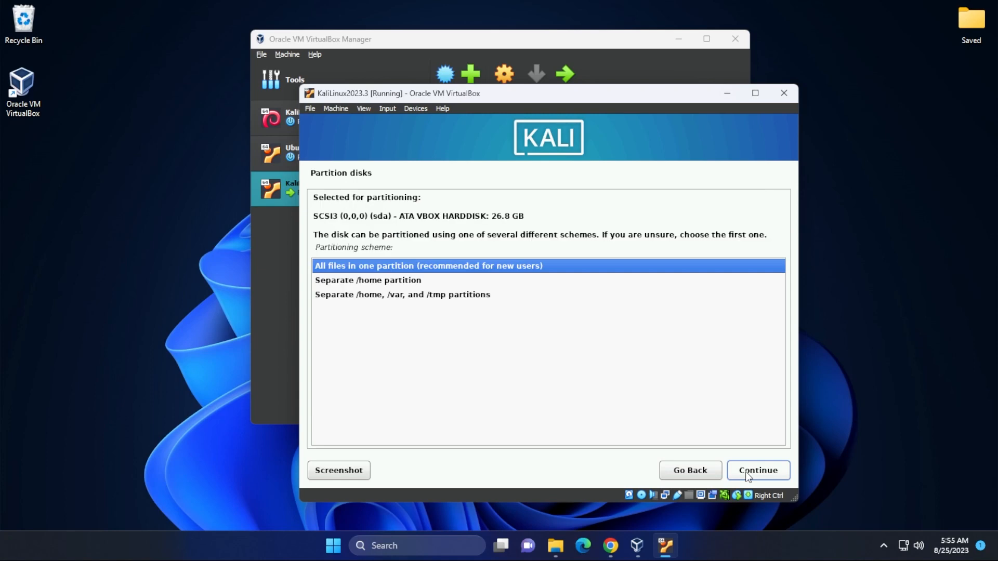
click(756, 470)
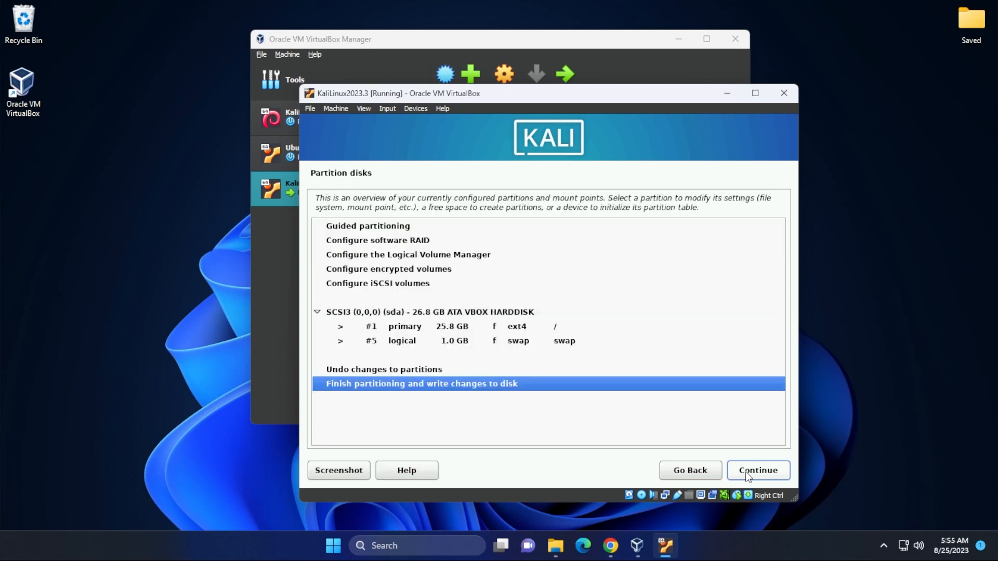
click(758, 470)
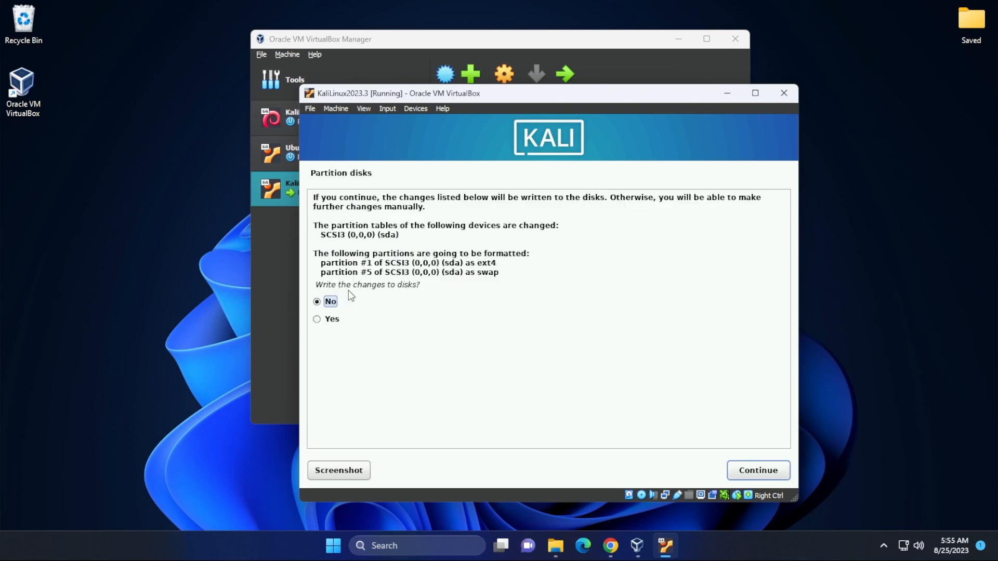
click(316, 319)
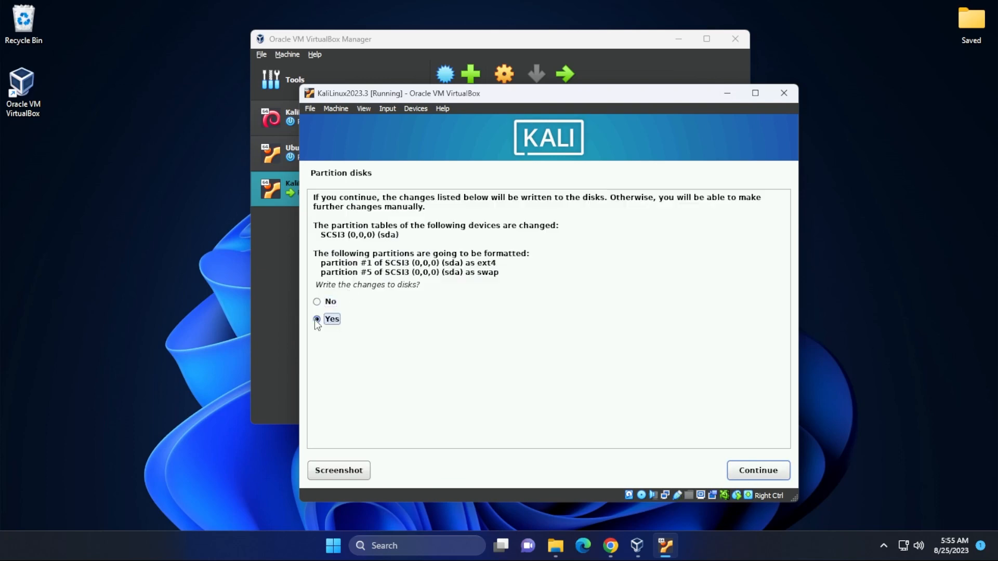
click(758, 470)
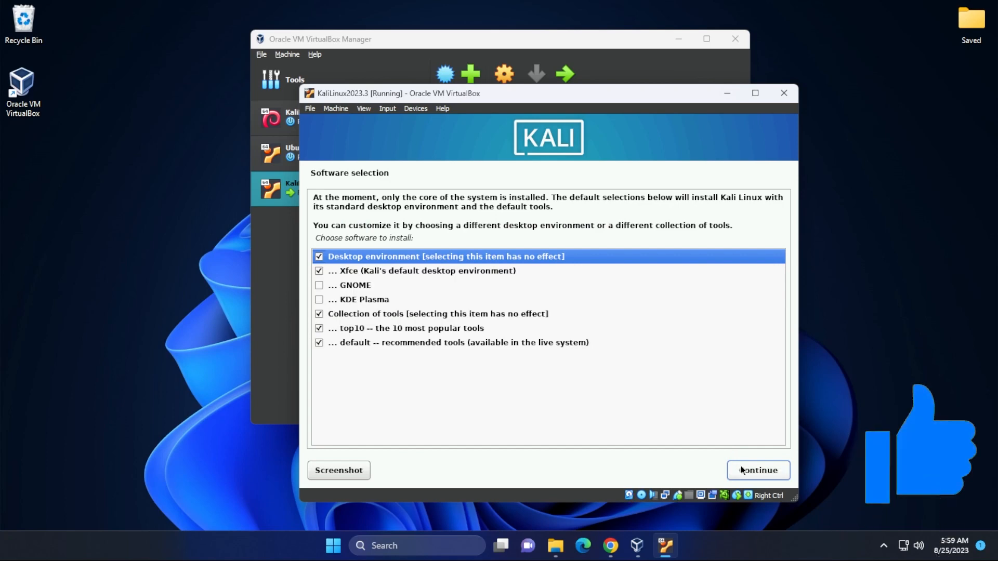
Step: Keep the default software selection, install GRUB to /dev/sda and reboot into Kali
click(758, 470)
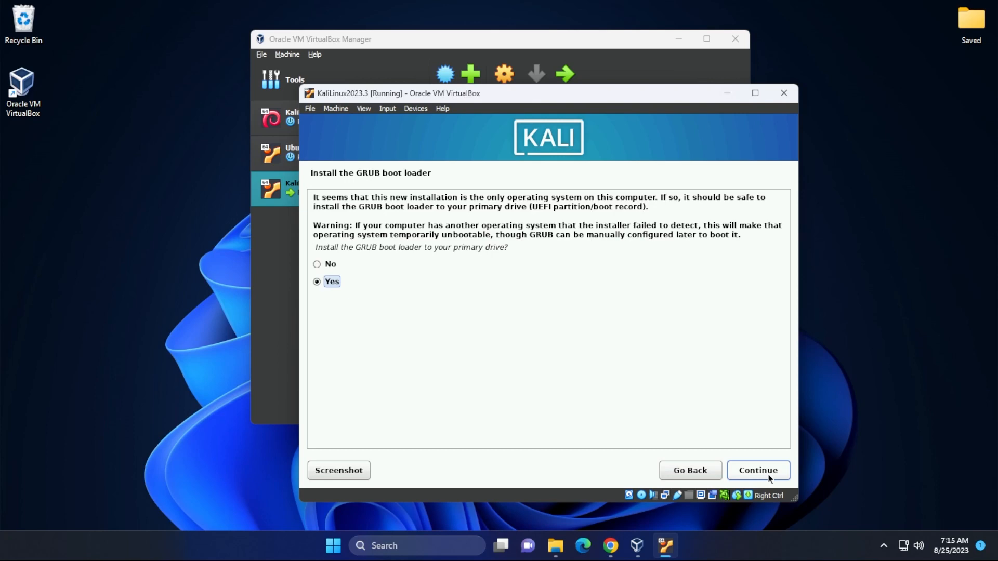
click(757, 470)
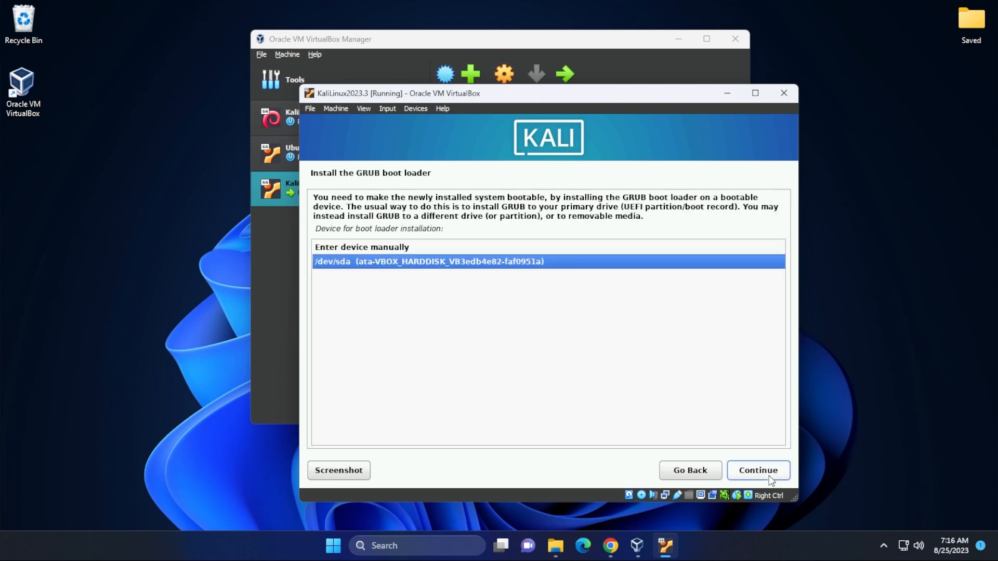
click(757, 470)
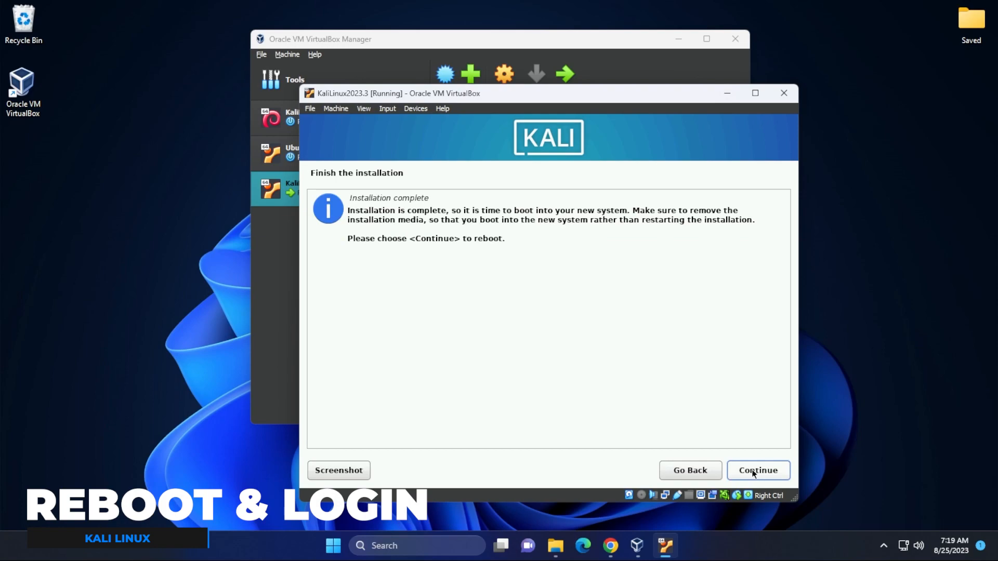
click(757, 470)
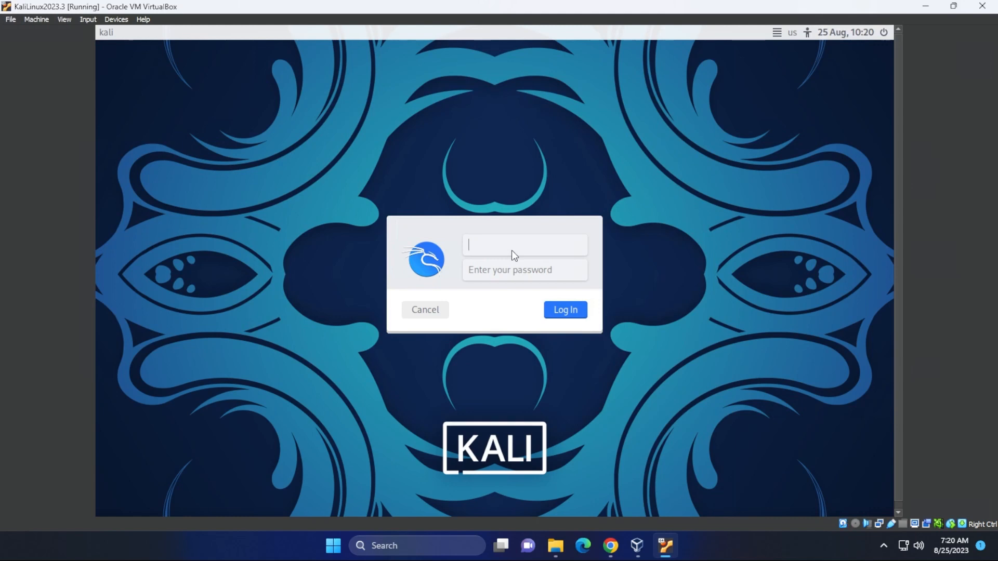
Step: Log in to Kali as user 'geekrar' with its password
text(geekrar)
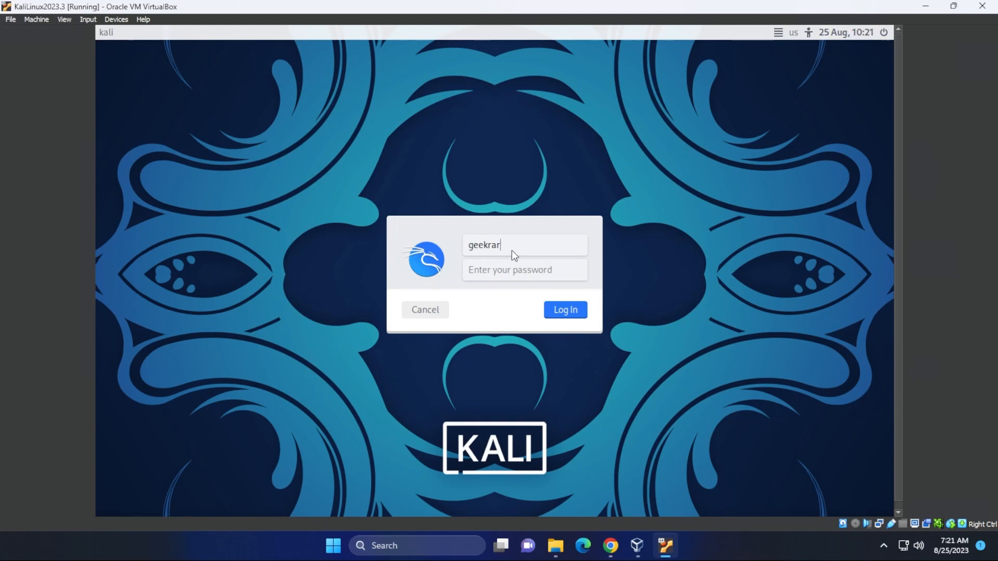
text(•••)
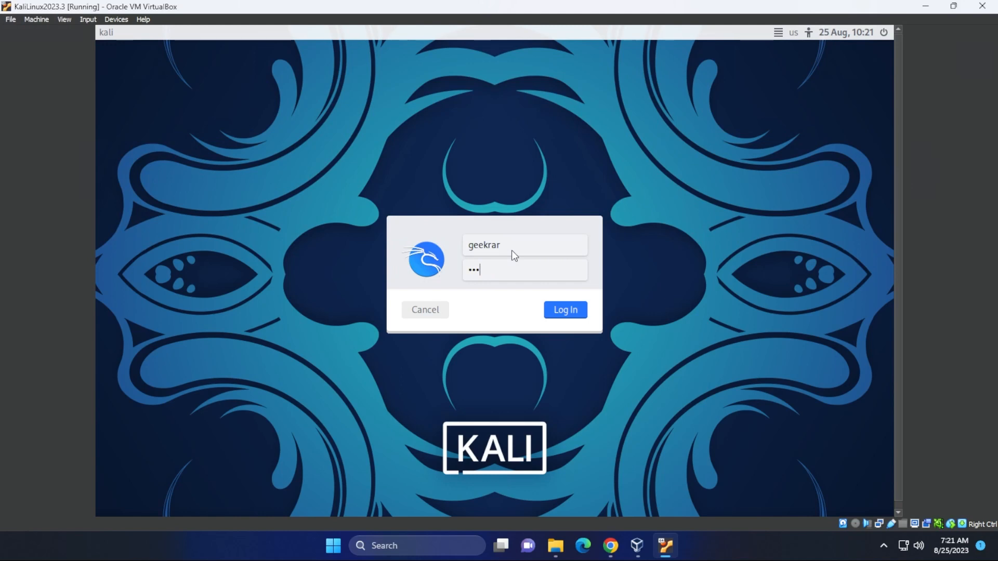
click(563, 309)
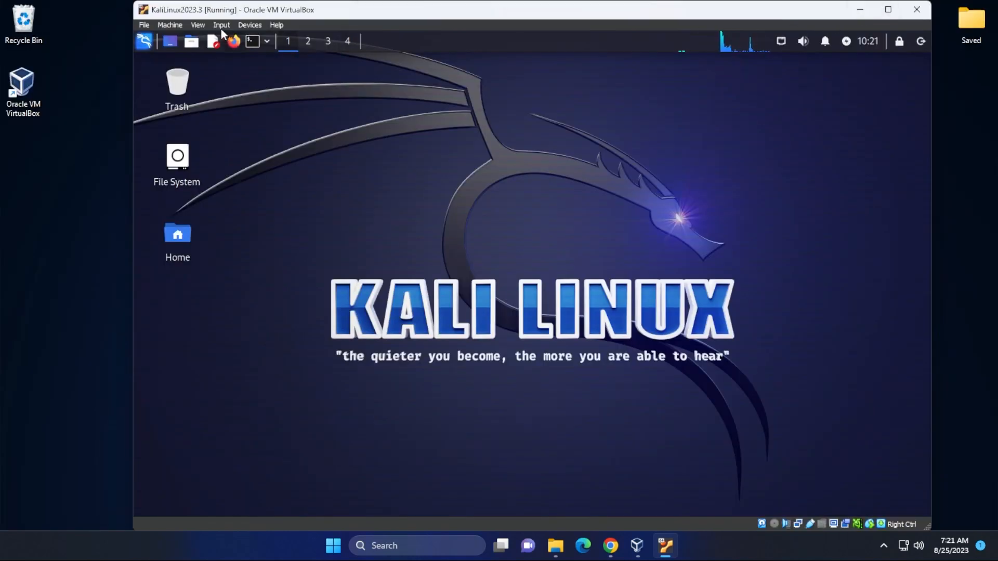
Step: Switch the Kali VM to full-screen mode and confirm the switch
click(198, 25)
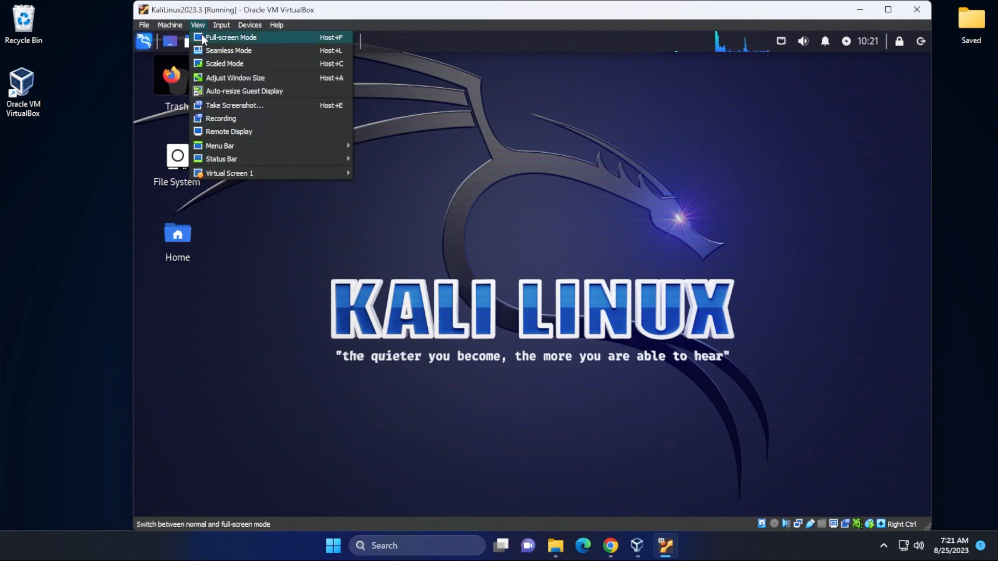
click(231, 38)
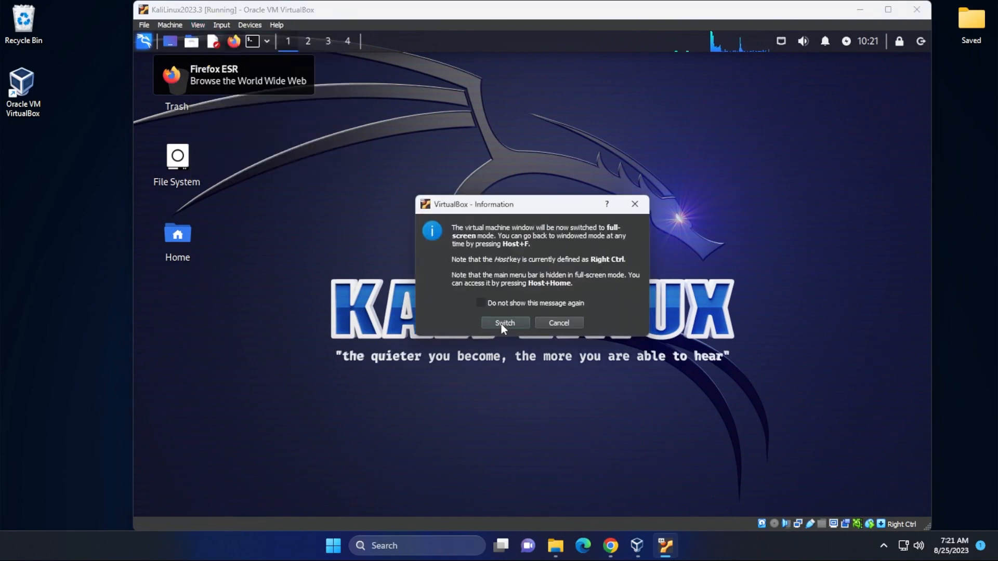
click(504, 322)
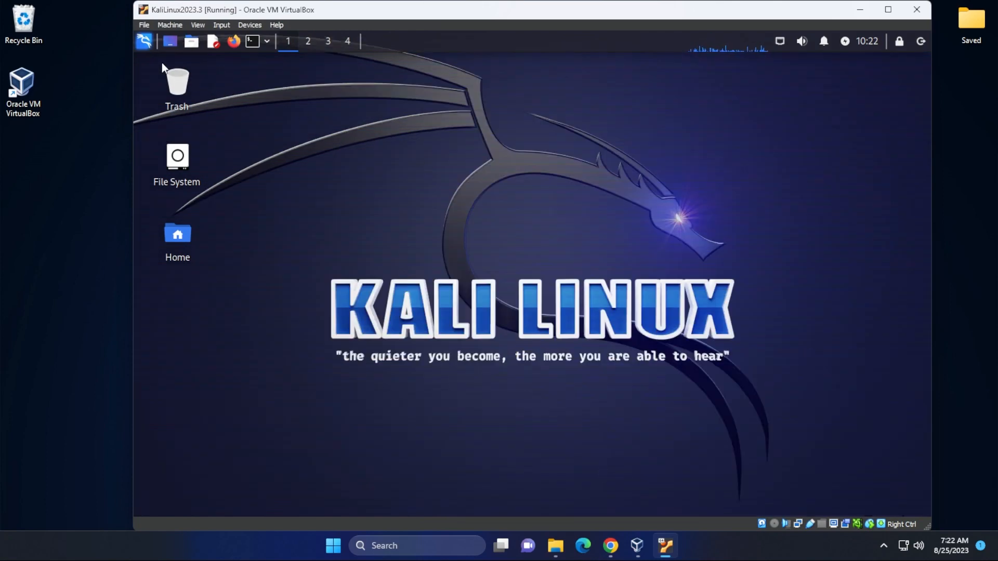
Step: Check the Kali applications menu, then minimise the VM window back to VirtualBox Manager
click(143, 40)
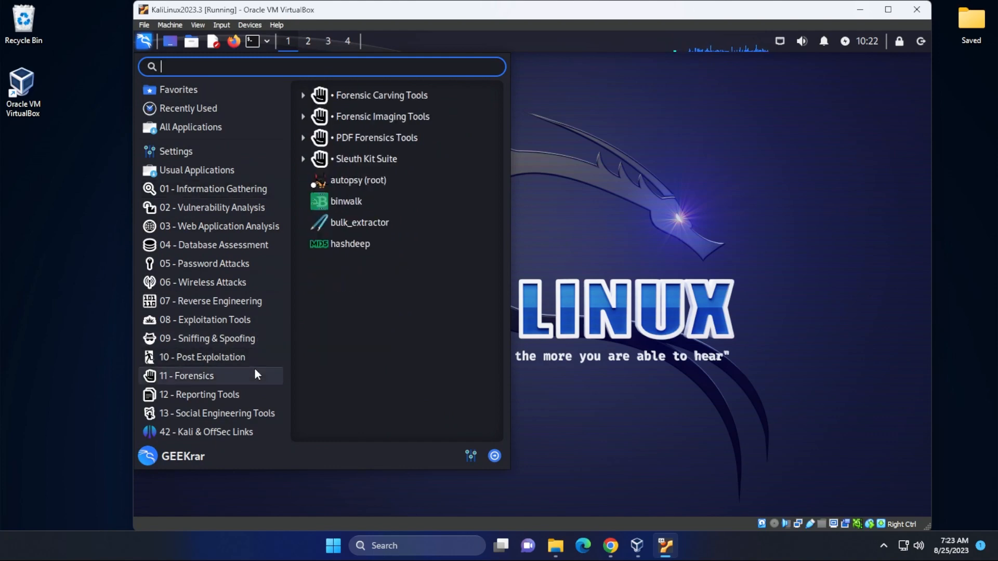
click(738, 222)
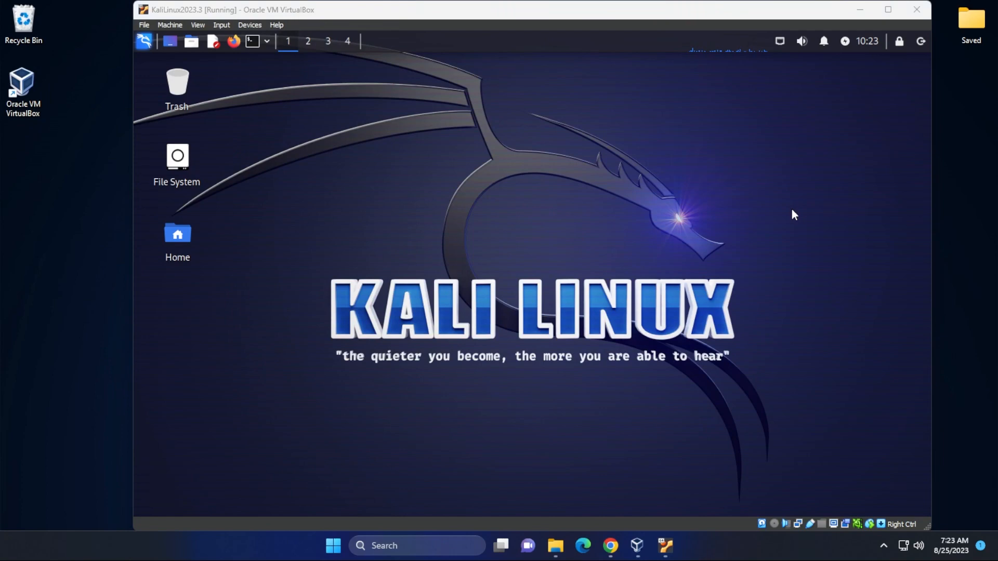
mouse_move(861, 10)
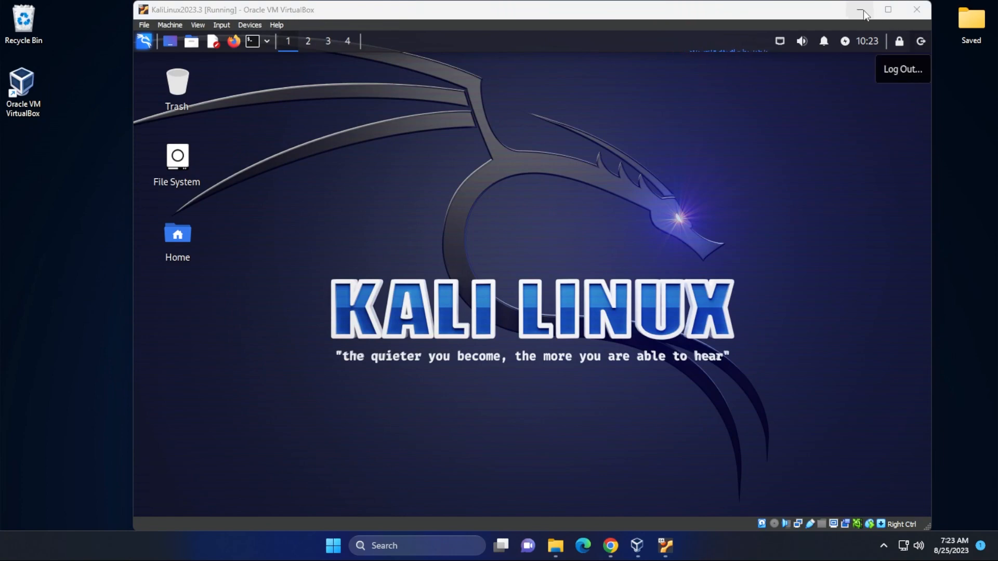
click(863, 10)
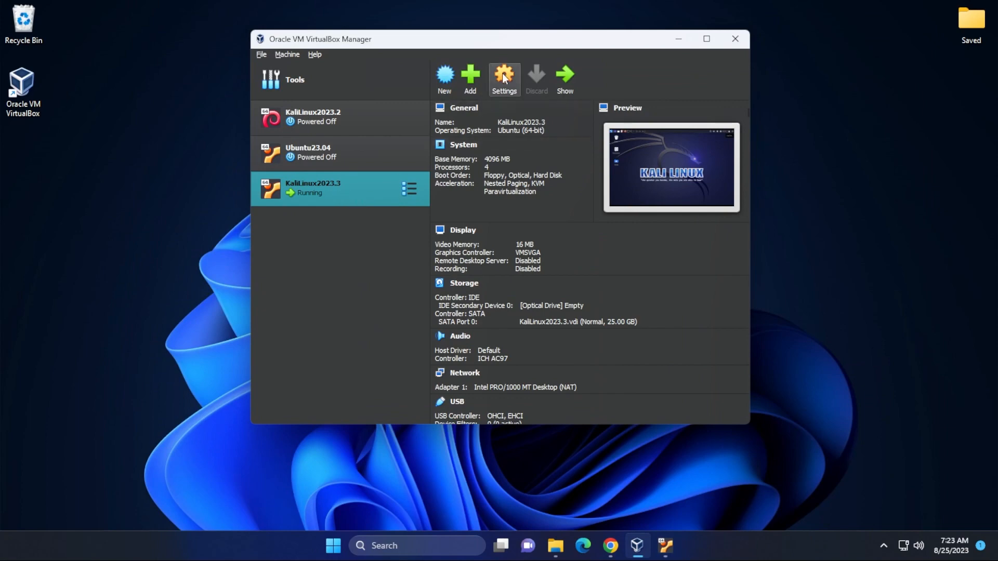
click(503, 75)
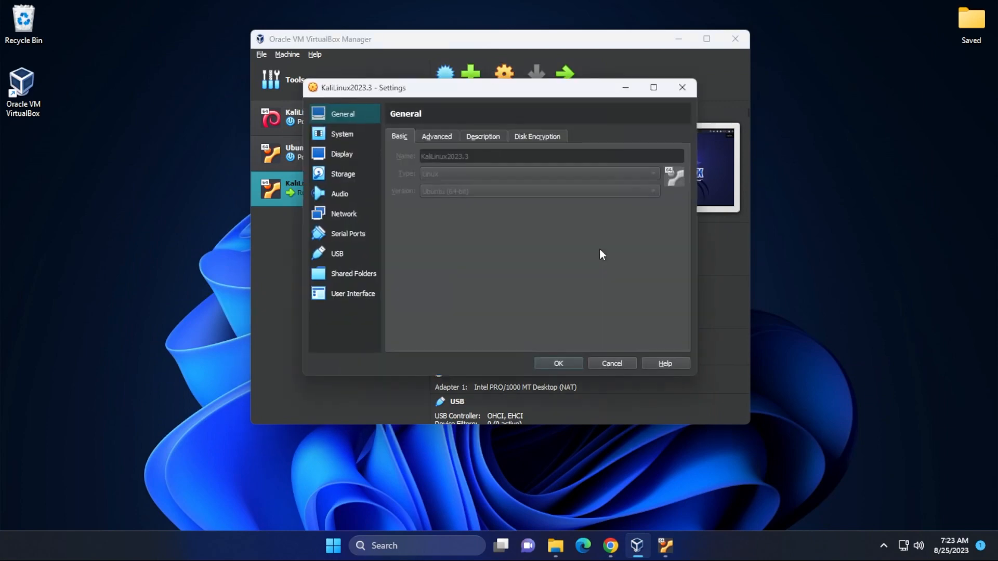
click(342, 134)
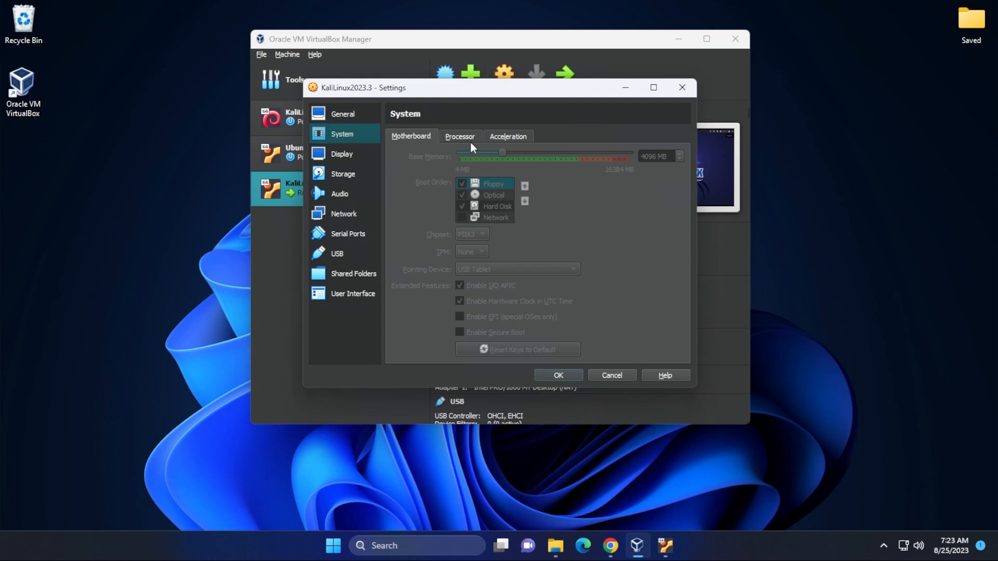
click(460, 136)
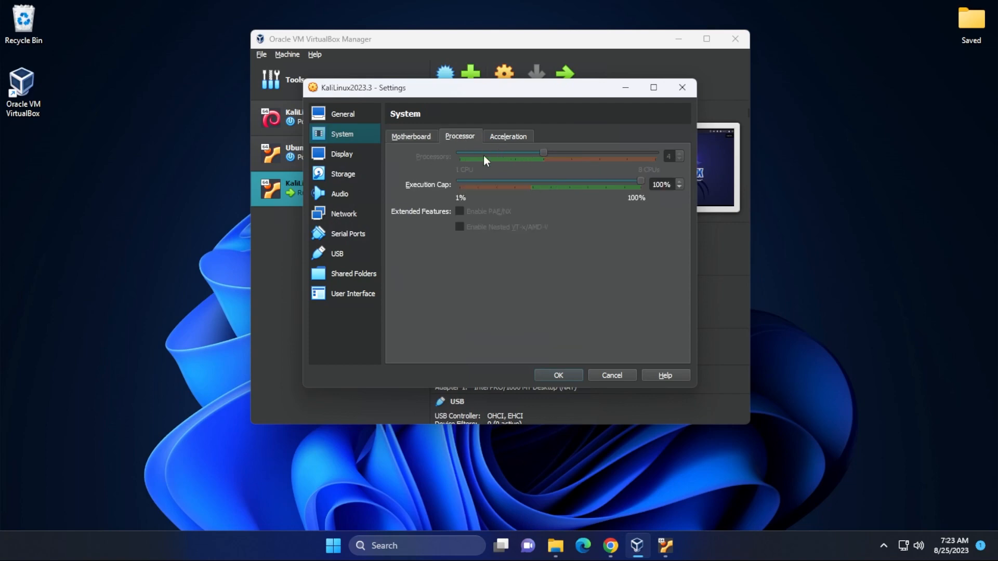
mouse_move(425, 134)
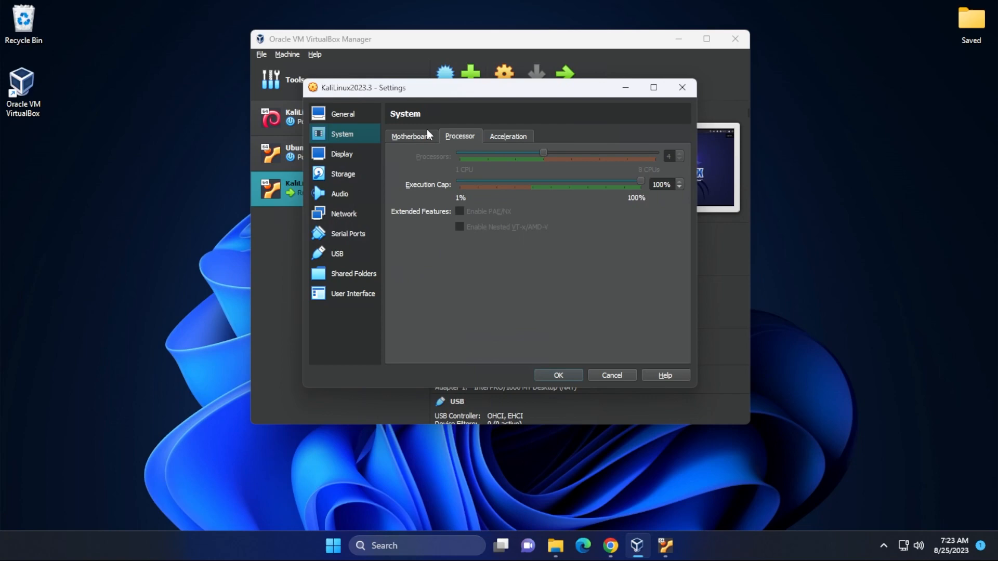
click(342, 154)
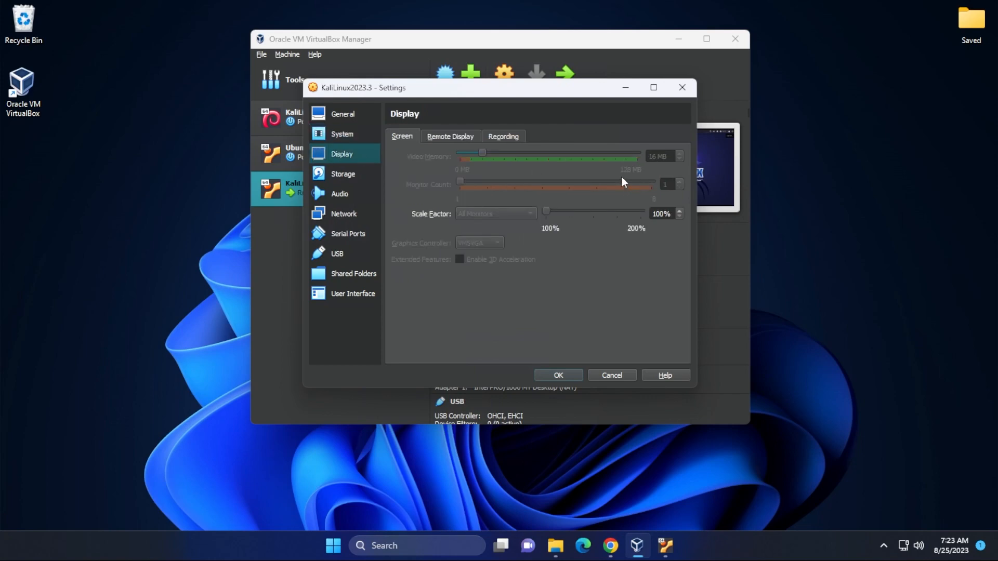
click(342, 174)
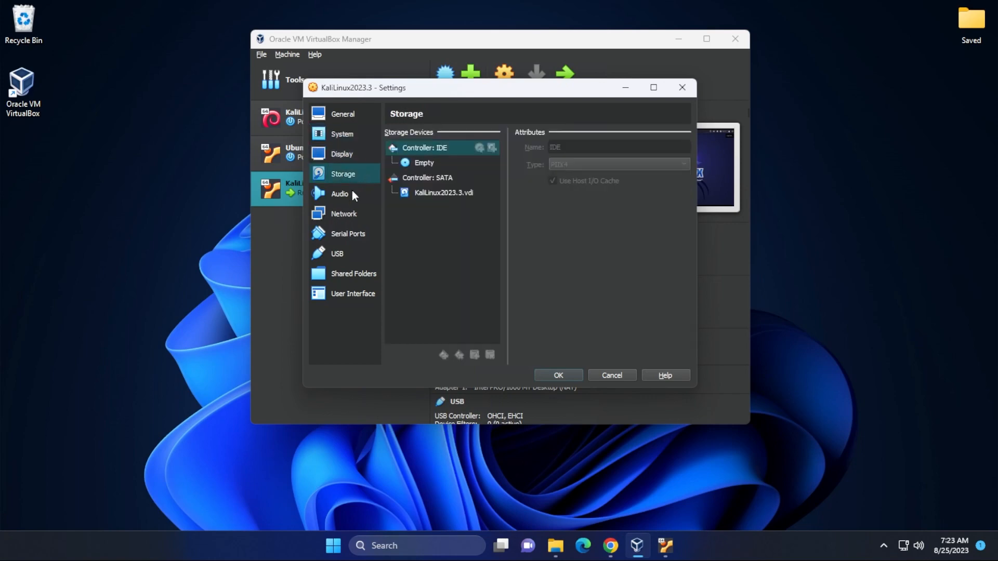
click(344, 213)
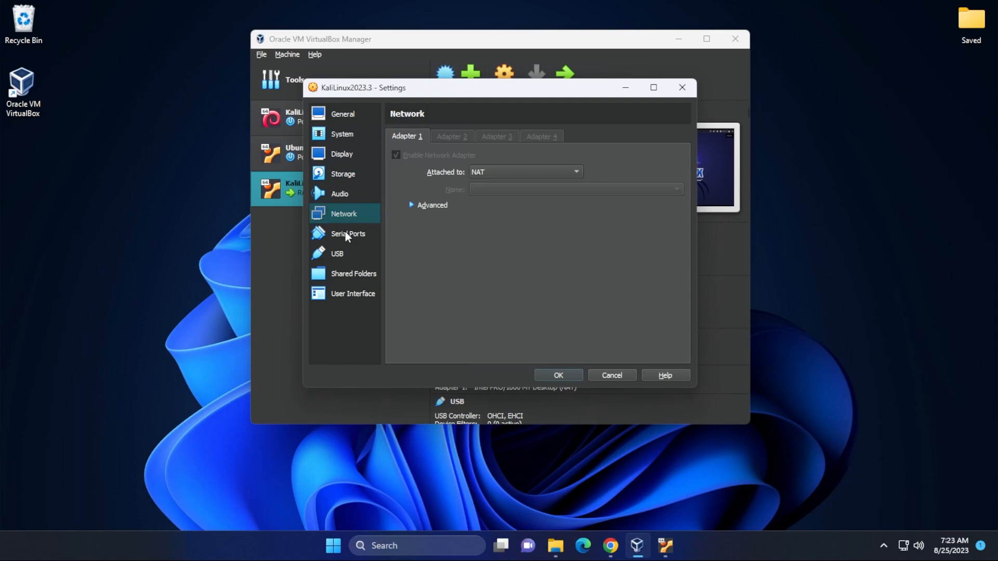
click(610, 375)
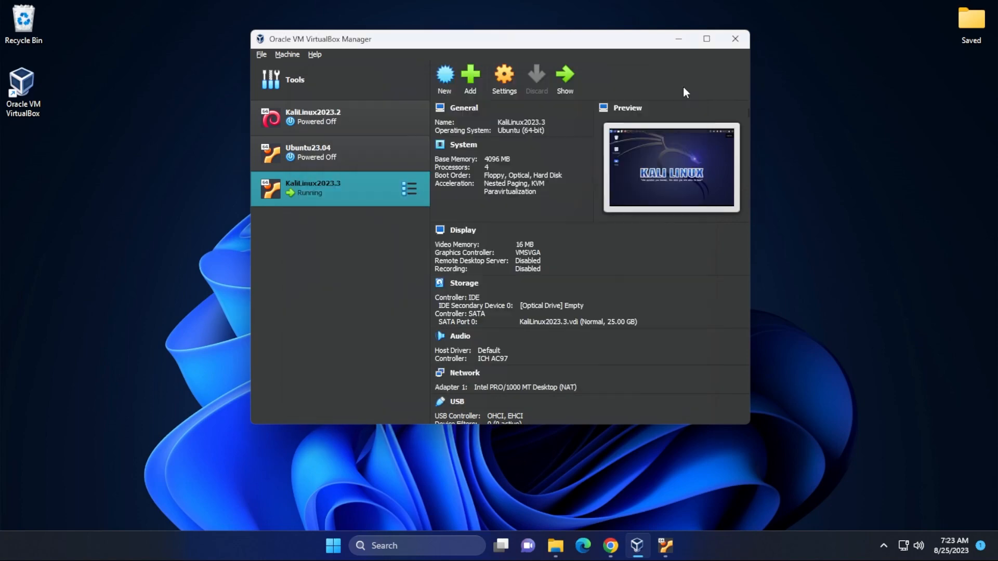
Step: Show the running KaliLinux2023.3 machine again, bringing its desktop back full-screen
click(563, 76)
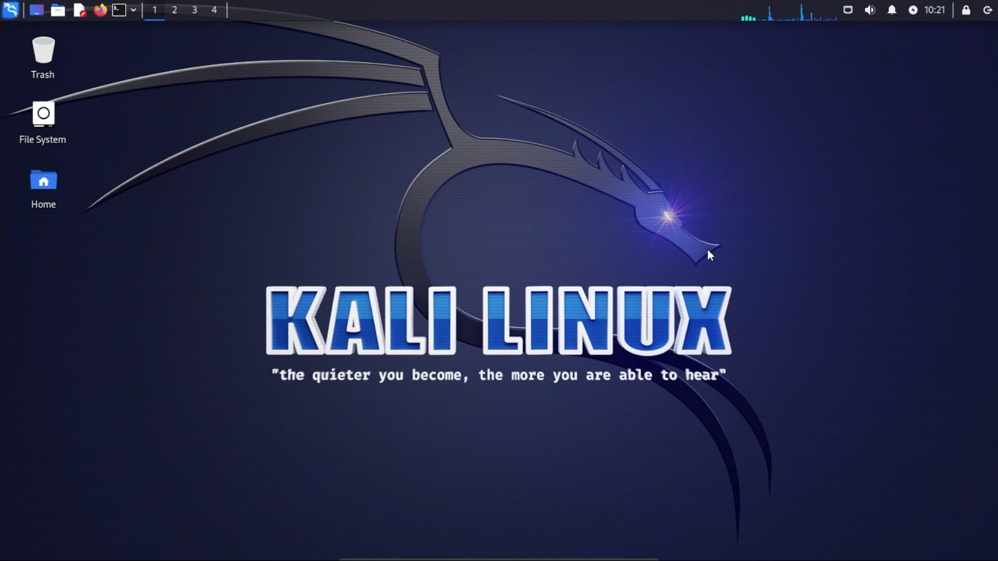
mouse_move(408, 6)
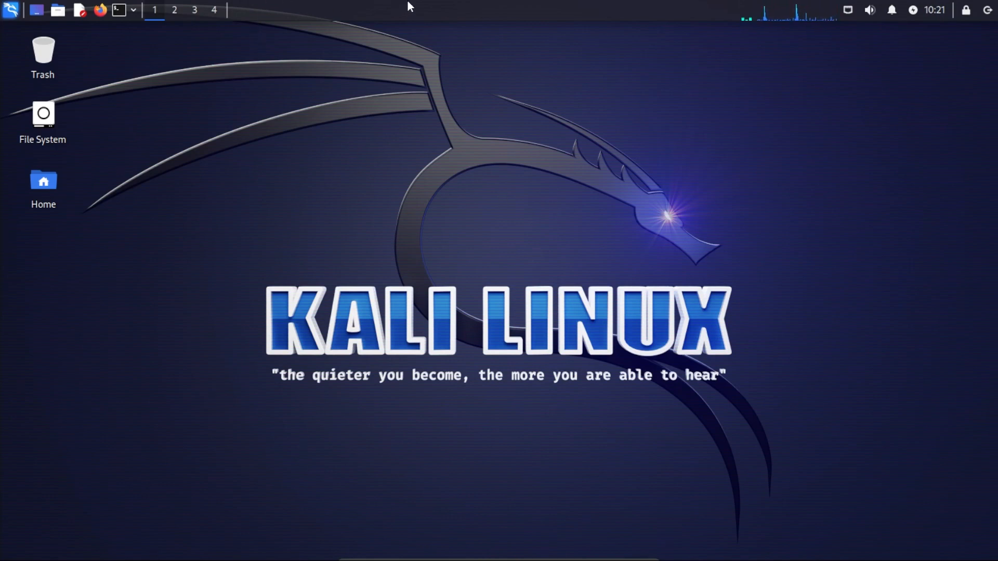